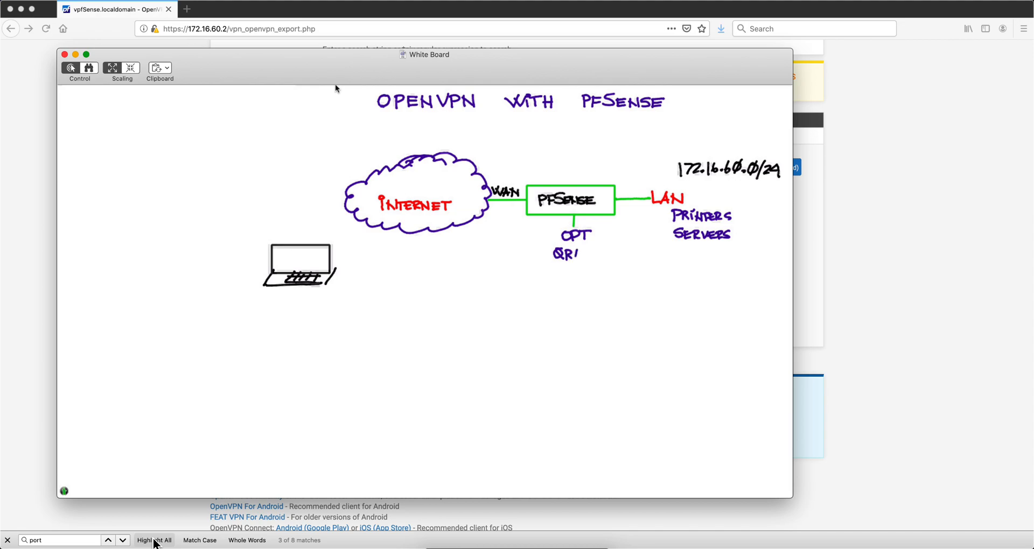
- Write QRADAR with subnet 172.16.70.0/24 under OPT and HOTEL above the laptop sketch
type("ADAR")
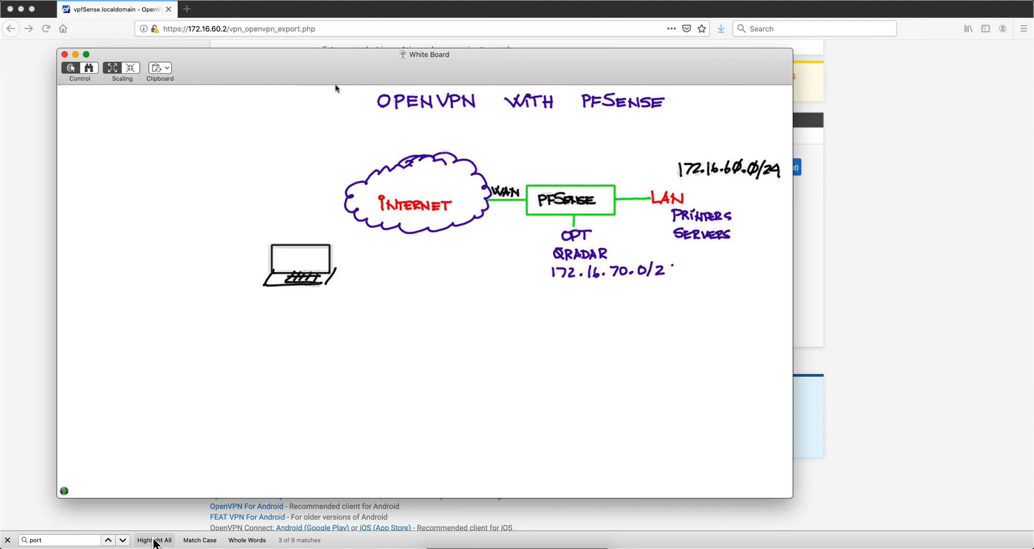
type("4")
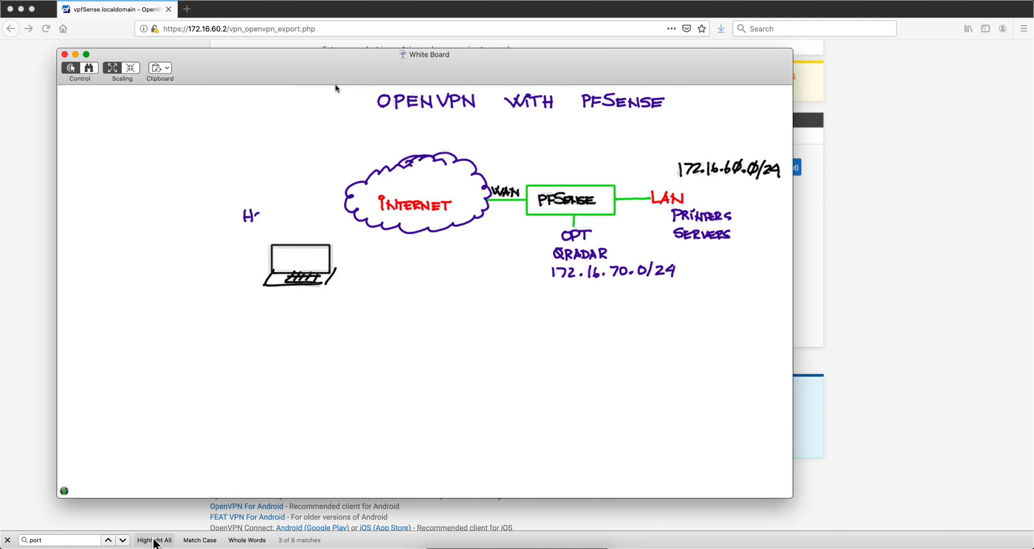
type("OTEL")
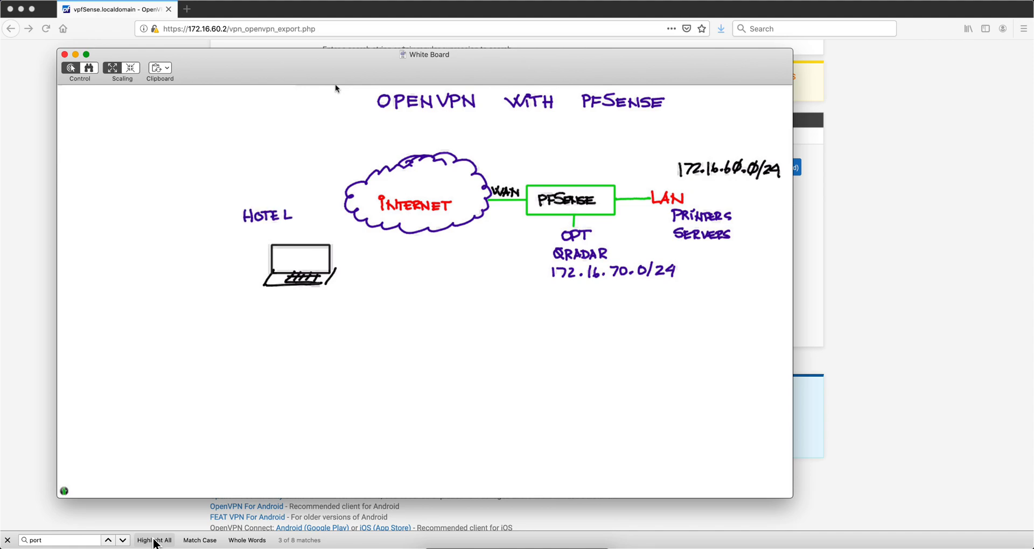
left_click_drag(283, 248, 366, 221)
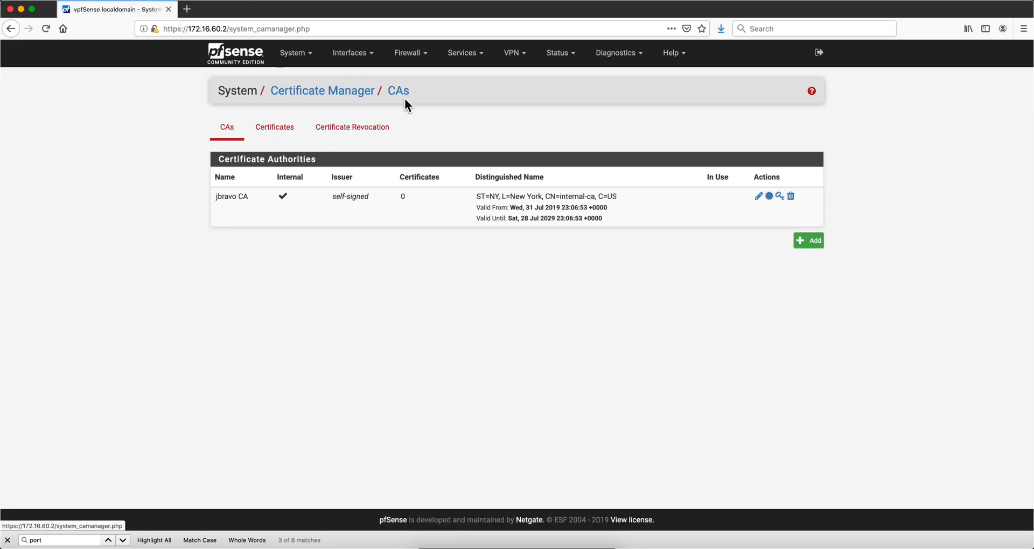
- Look over the new CA form, then move to the Certificates list with only webConfigurator default
left_click(807, 240)
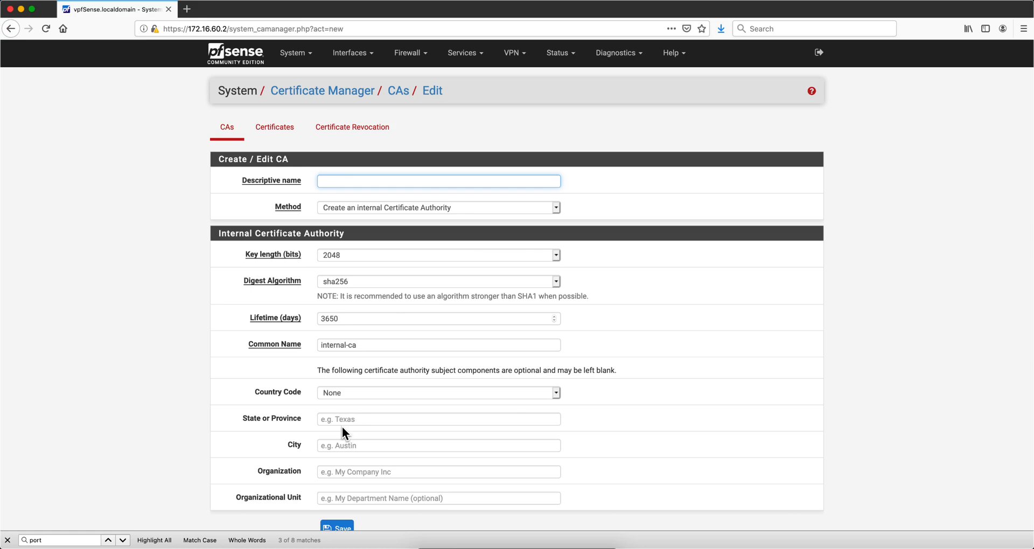
scroll("down", 3)
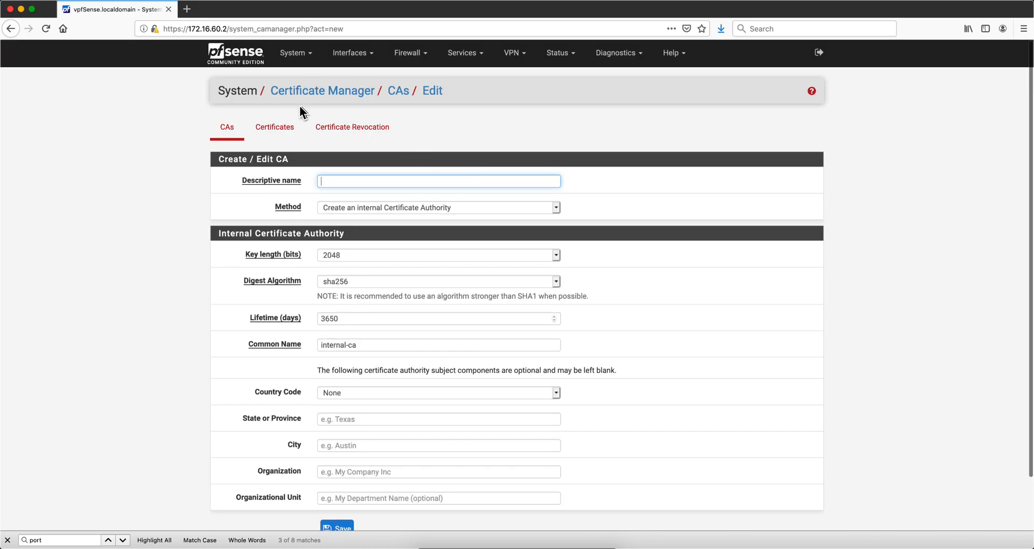
left_click(275, 127)
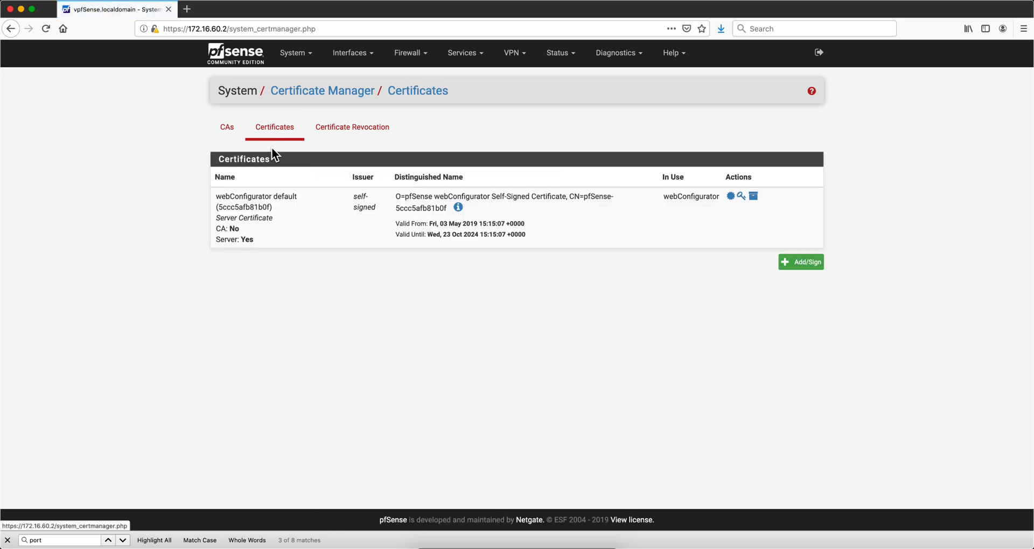
mouse_move(280, 132)
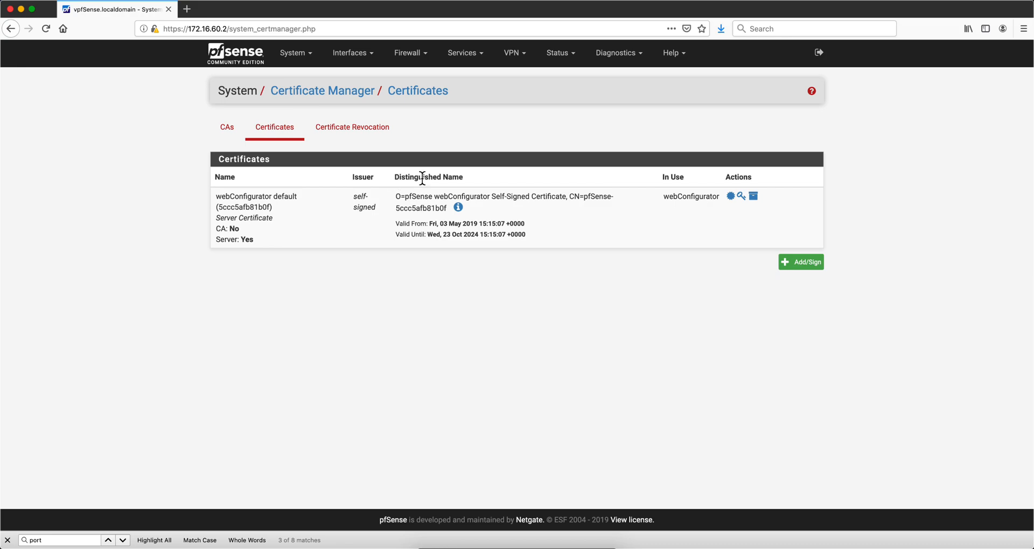
mouse_move(389, 210)
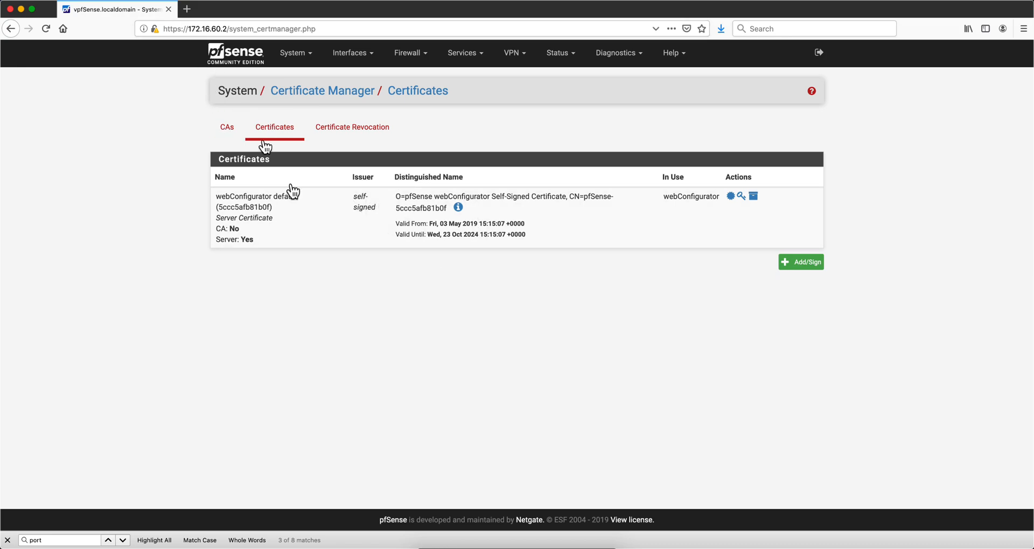
mouse_move(361, 239)
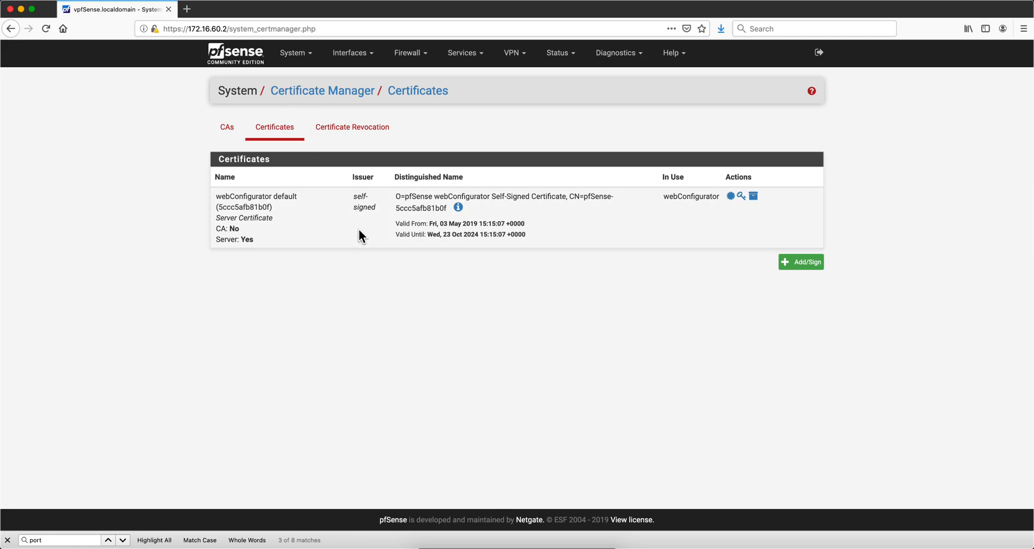
- Start adding a new certificate with the Add/Sign button
left_click(800, 262)
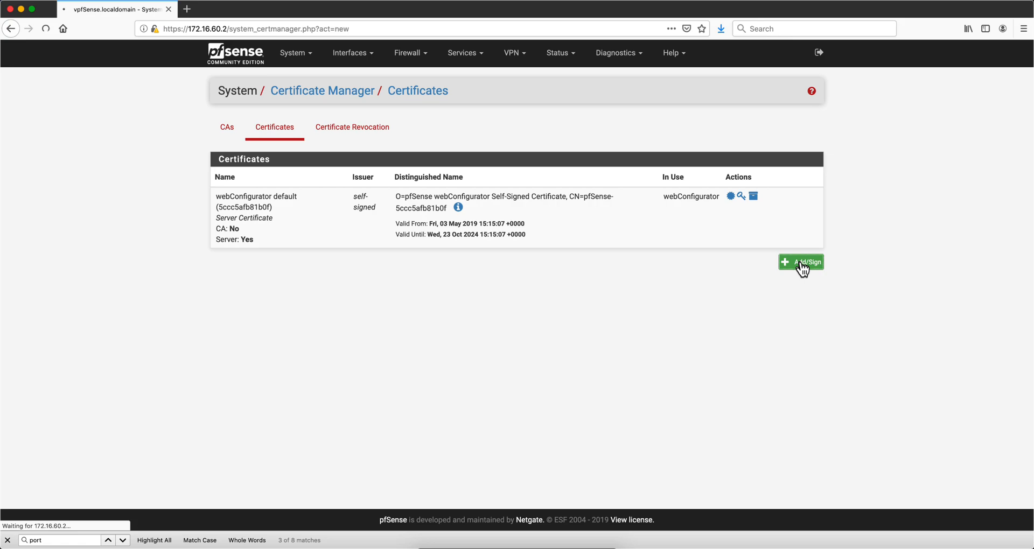
- Name the new user certificate 'OpenVPN Client Cert', correcting a typo along the way
left_click(800, 262)
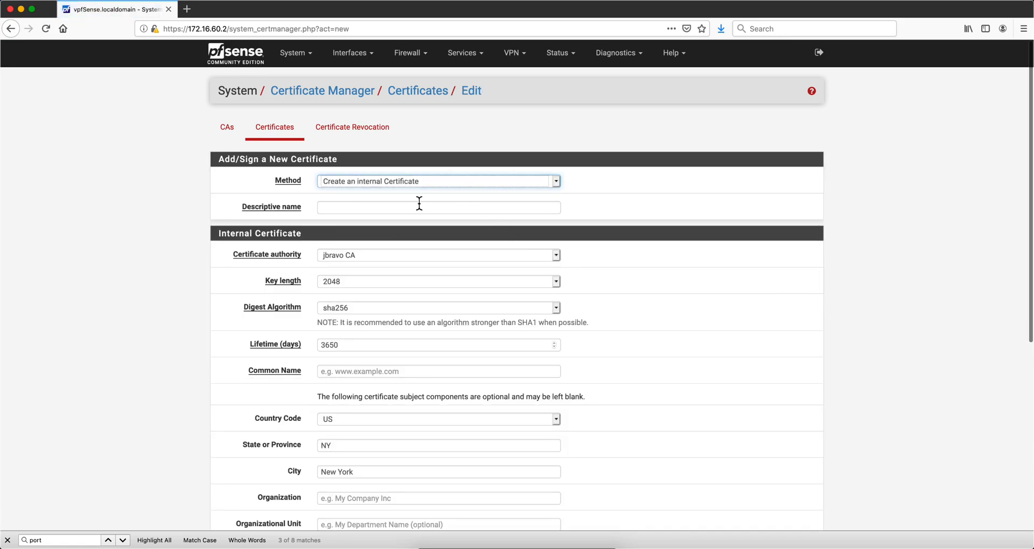
type("Open")
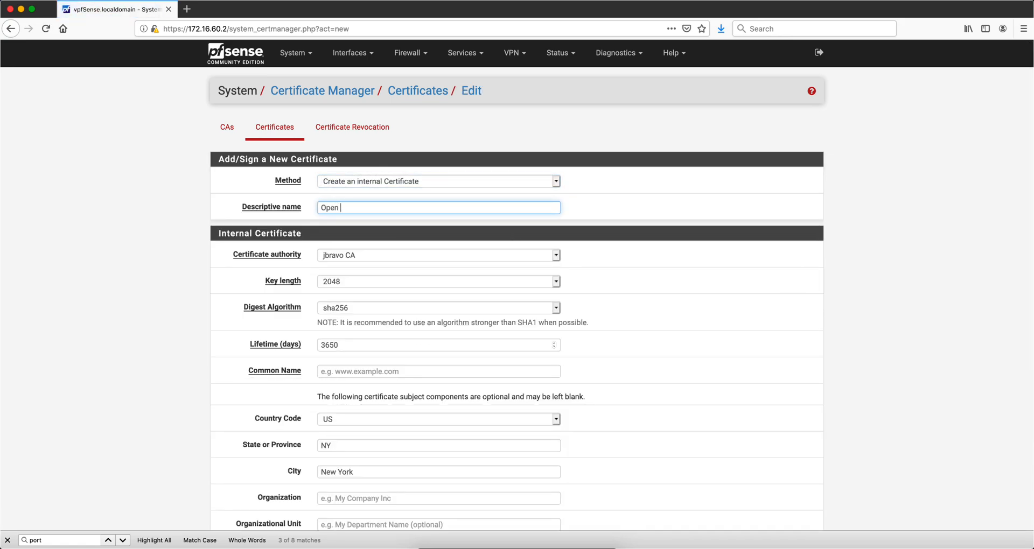
type("VPN")
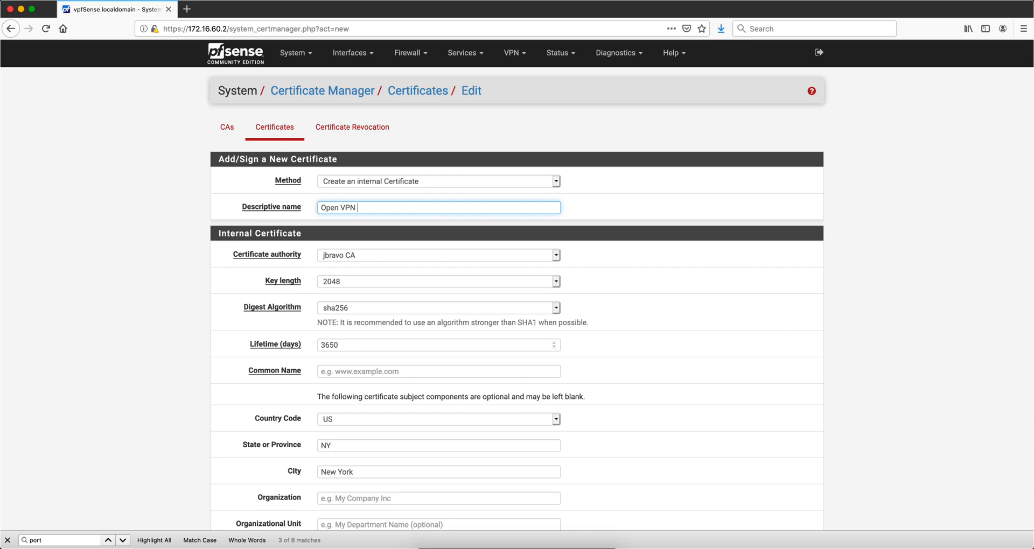
type("C]\\\\\\")
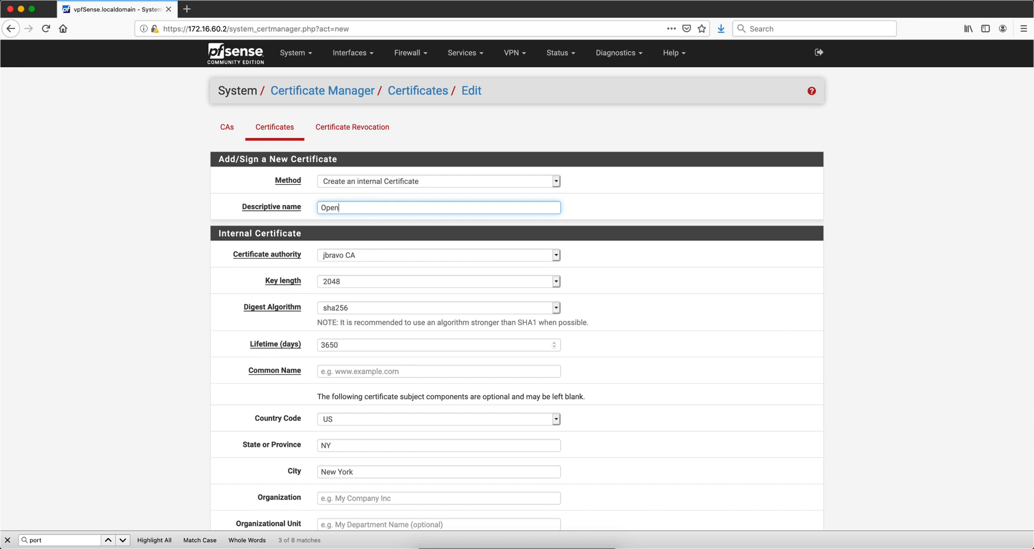
key("Backspace")
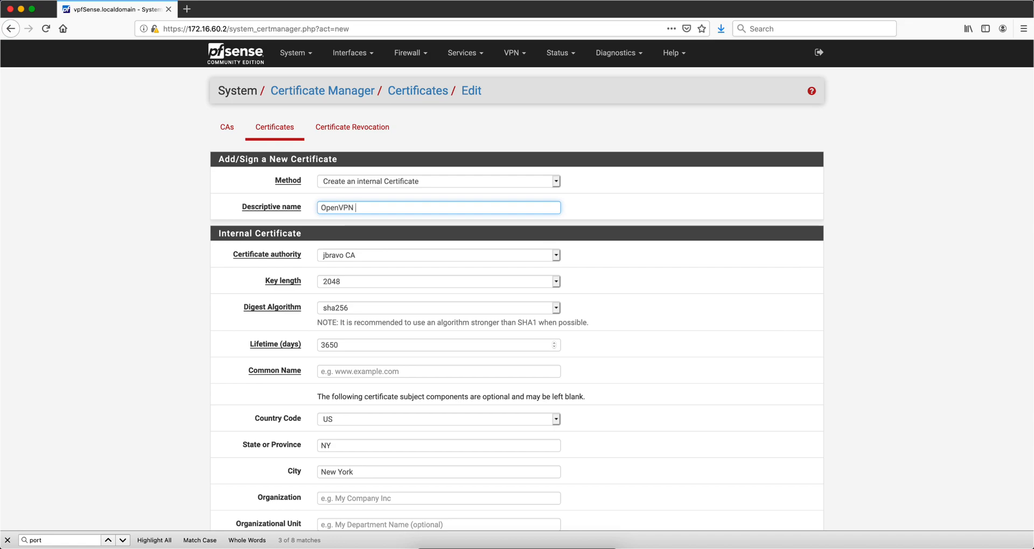
type("Cli")
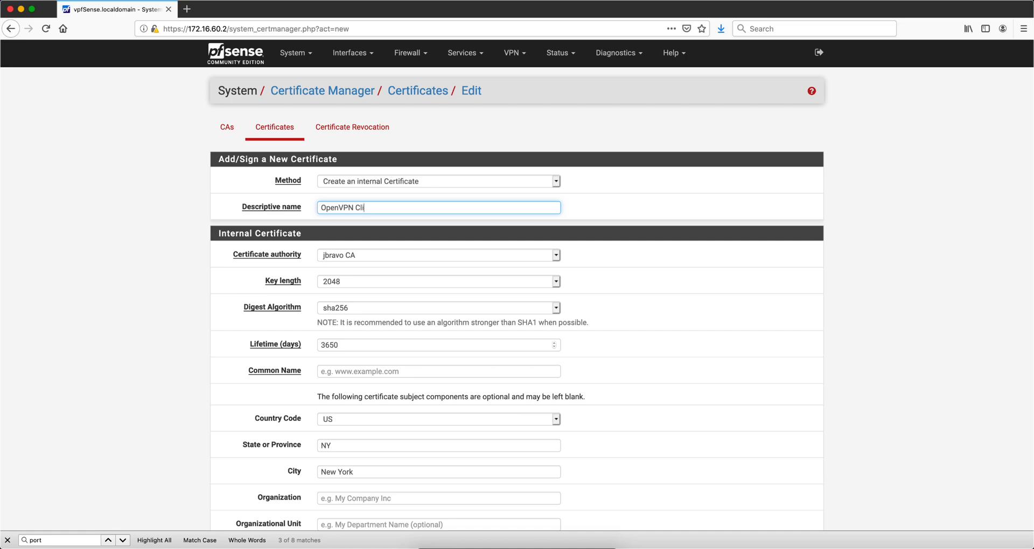
type("ent")
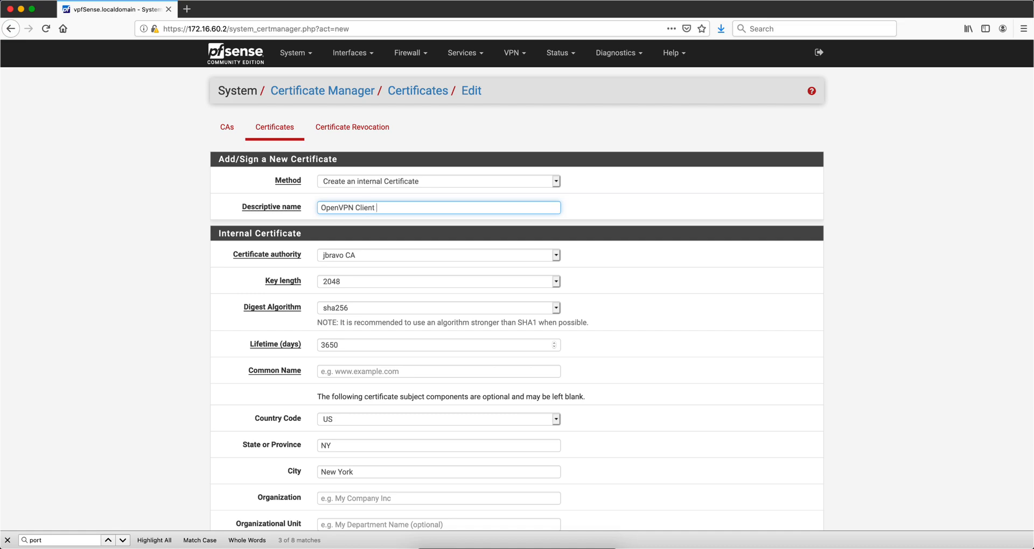
type("Cert")
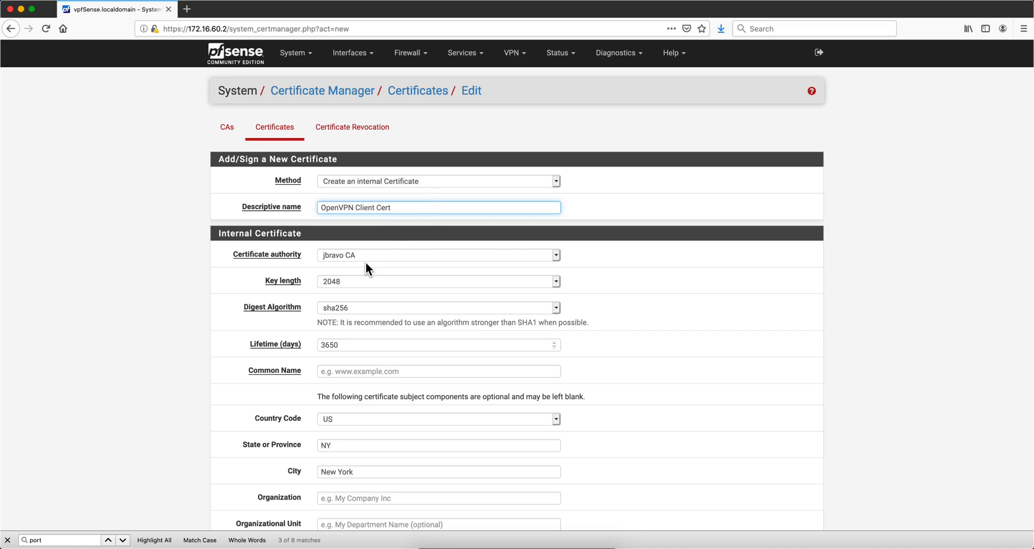
mouse_move(351, 289)
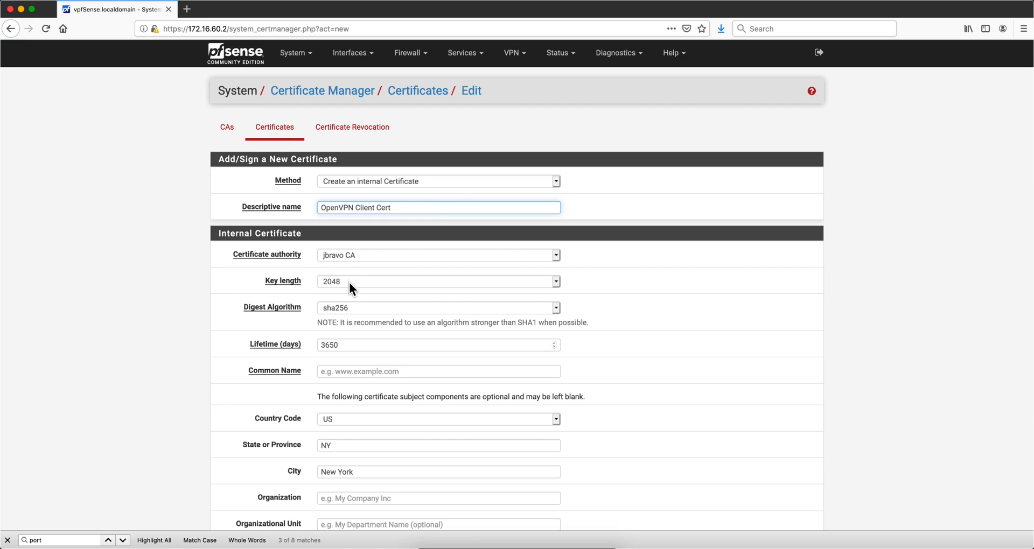
mouse_move(341, 367)
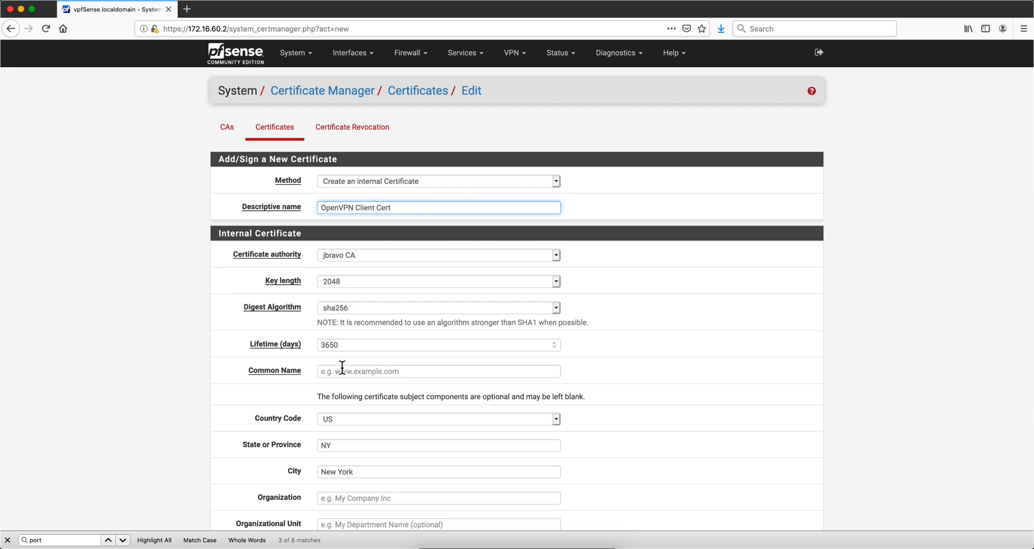
- Set common name and FQDN alternative name to vpfsense.localdomain and save the certificate
left_click(438, 372)
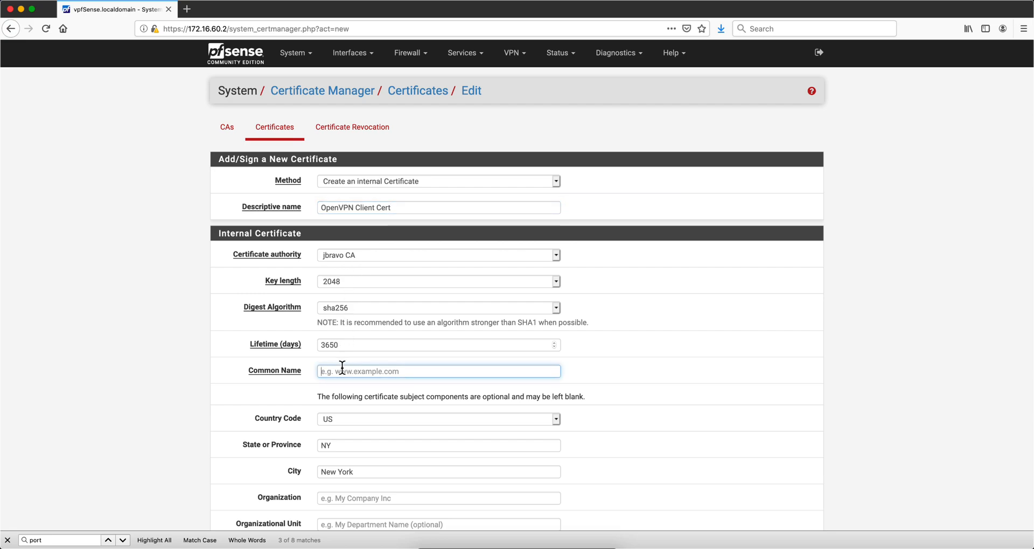
type("vpfsense.localdomain")
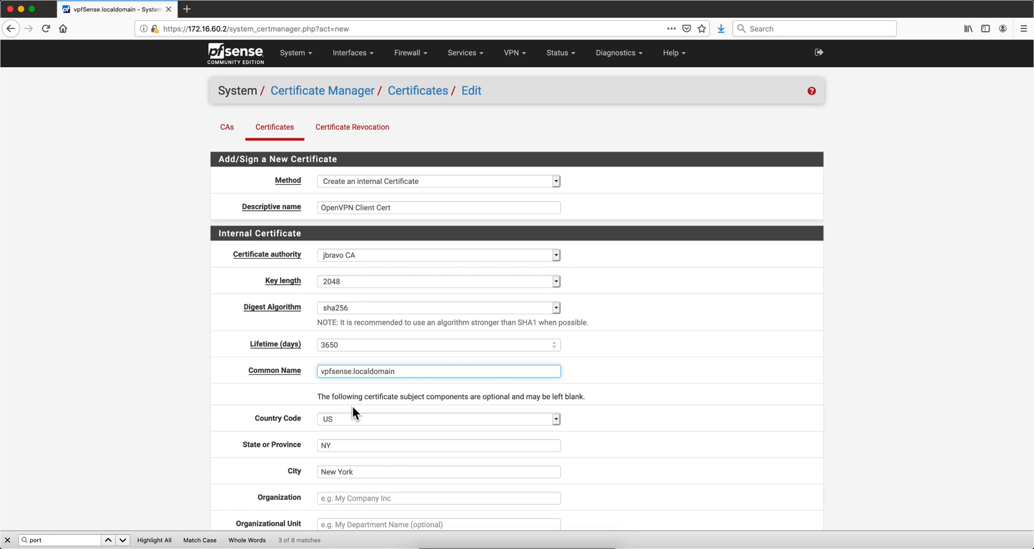
scroll("down", 3)
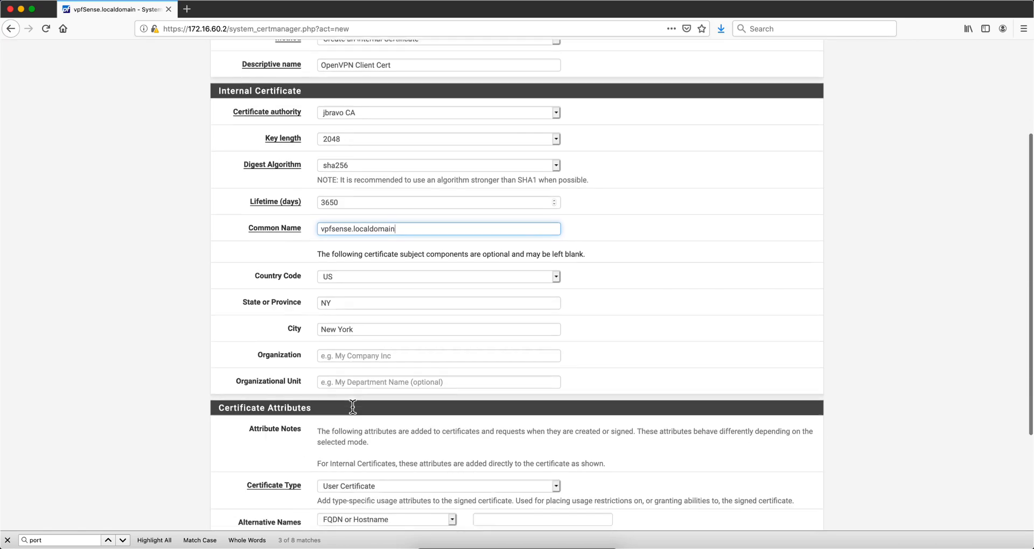
scroll("down", 3)
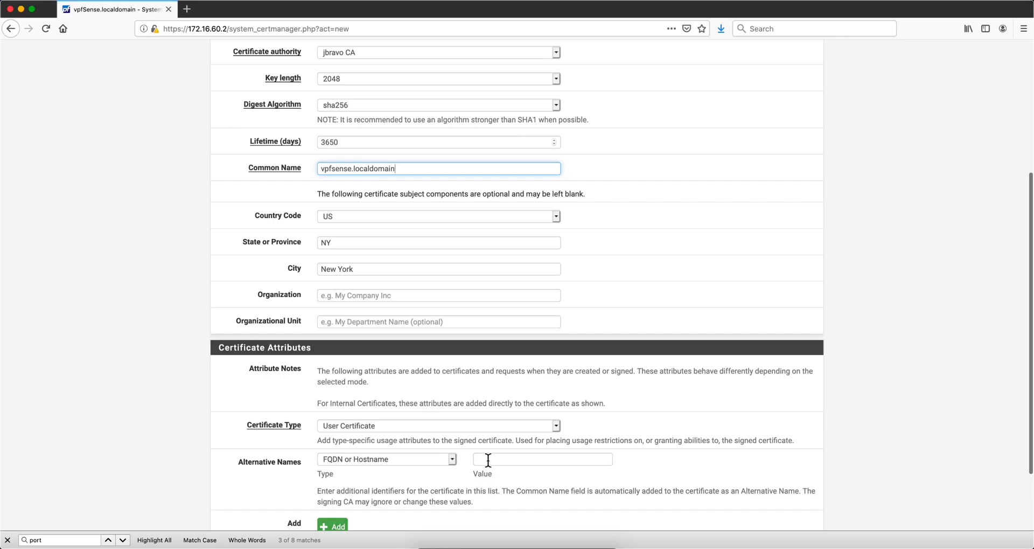
type("vpfsense.localdomain")
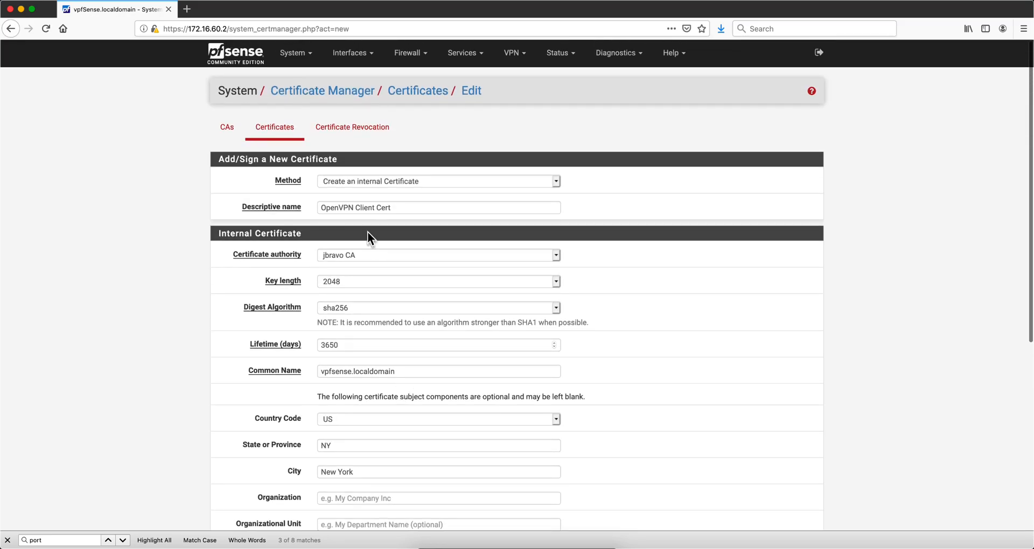
scroll("down", 3)
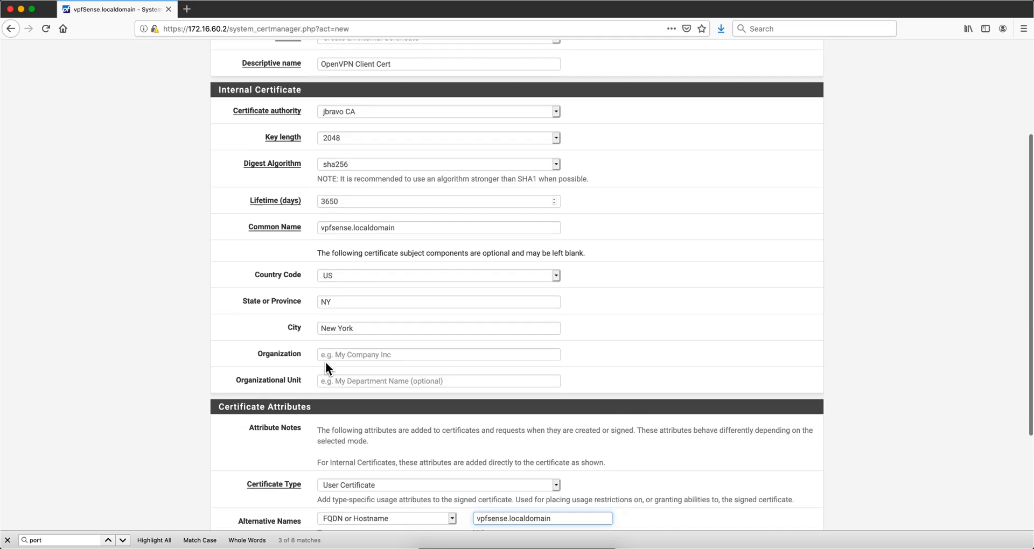
scroll("down", 3)
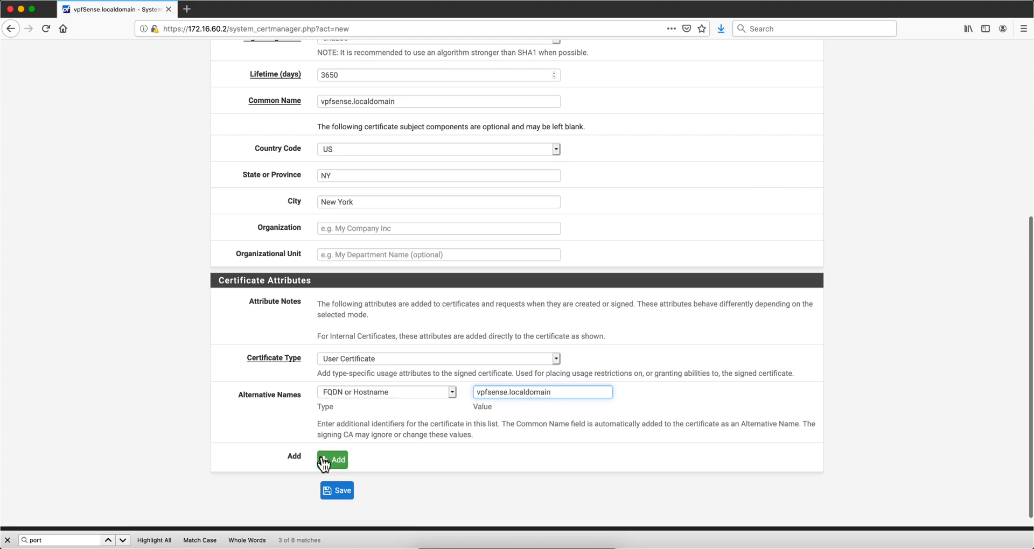
left_click(336, 491)
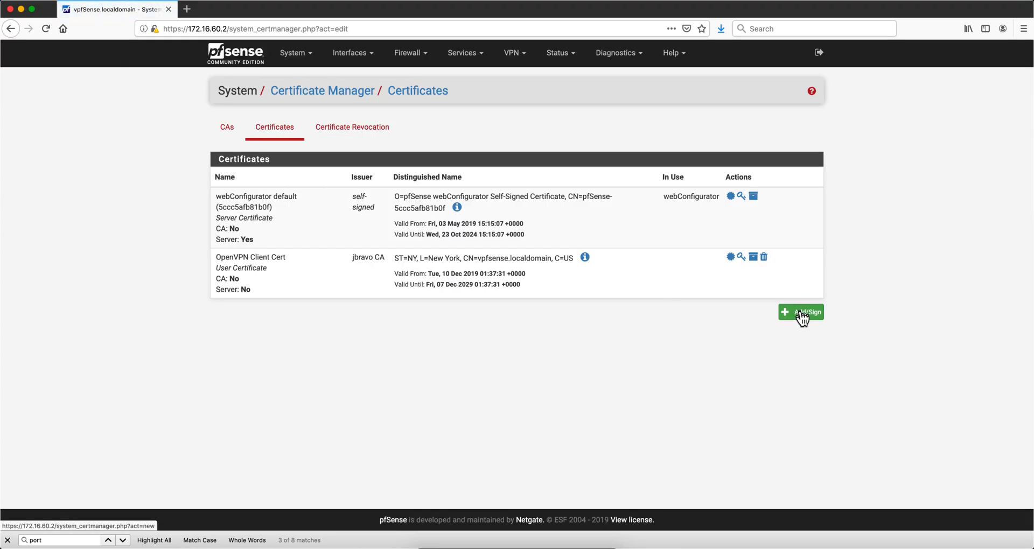
- Start another certificate named 'OpenVPN Server Cert'
left_click(801, 312)
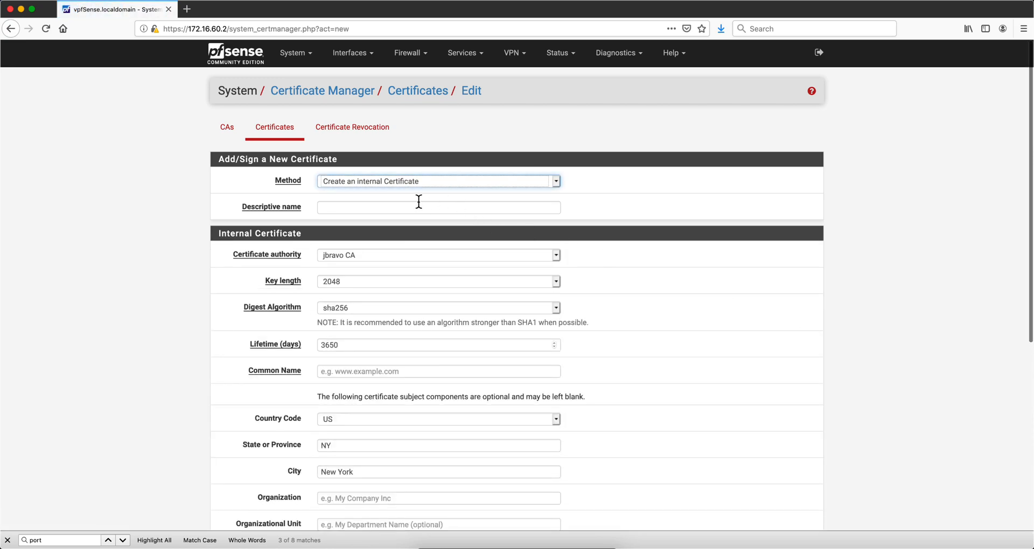
left_click(438, 206)
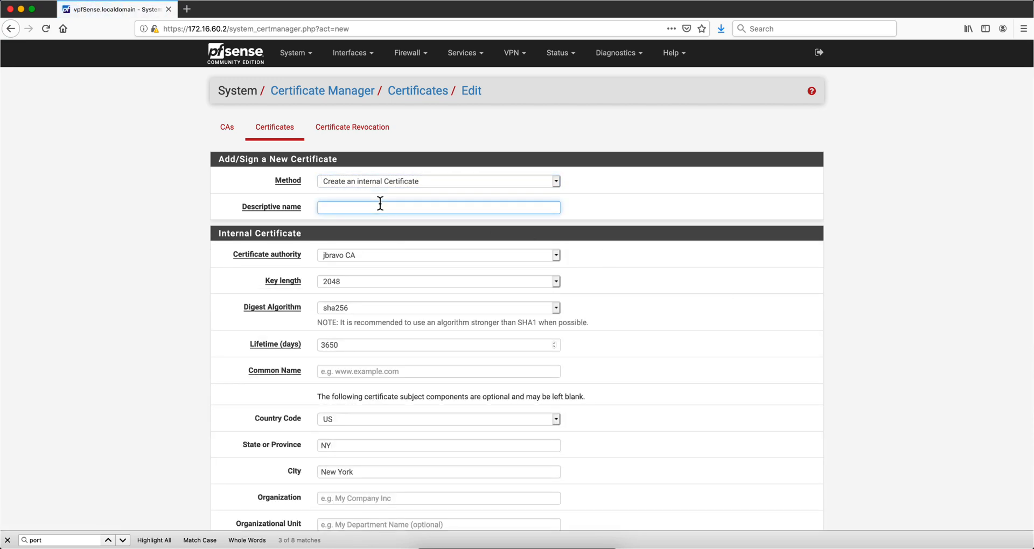
type("OpenV")
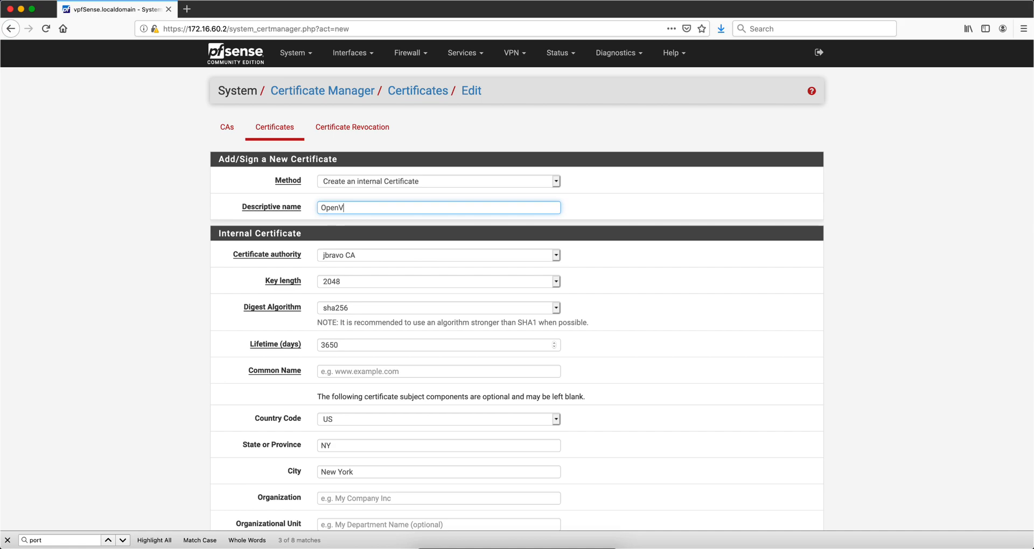
type("PN")
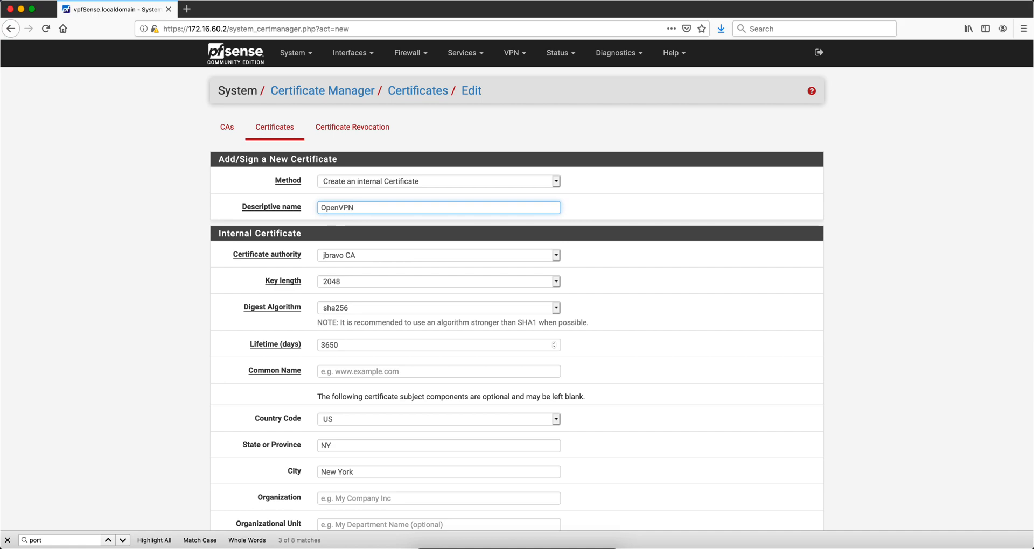
type("Server Cert")
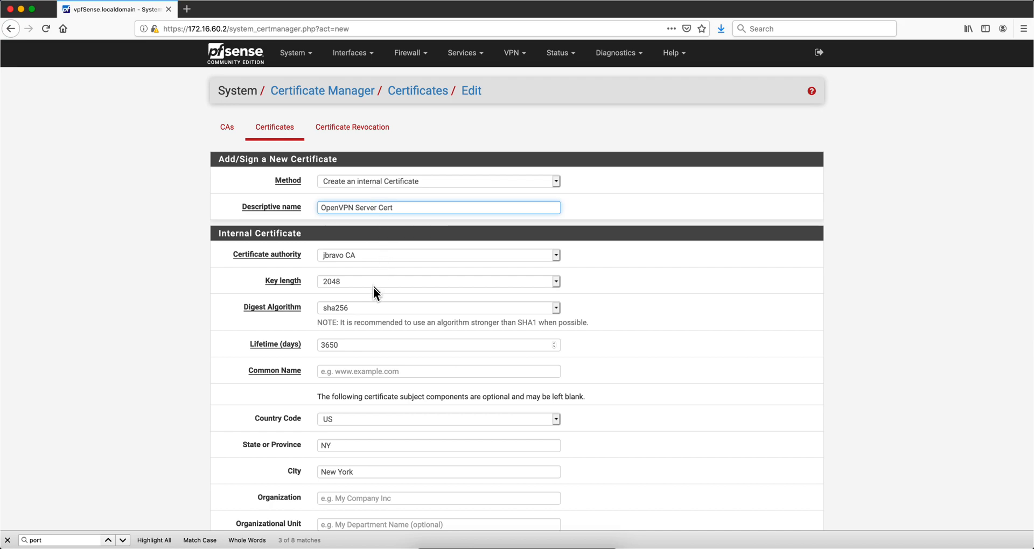
- Set its common and alternative names to vpfsense.localdomain and save it
left_click(437, 372)
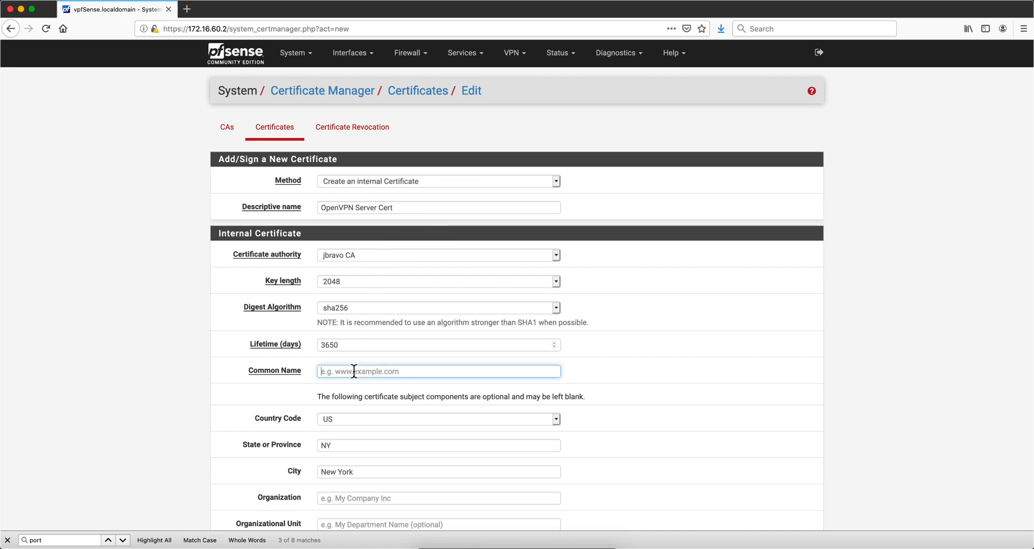
type("vpfsense.localdomain")
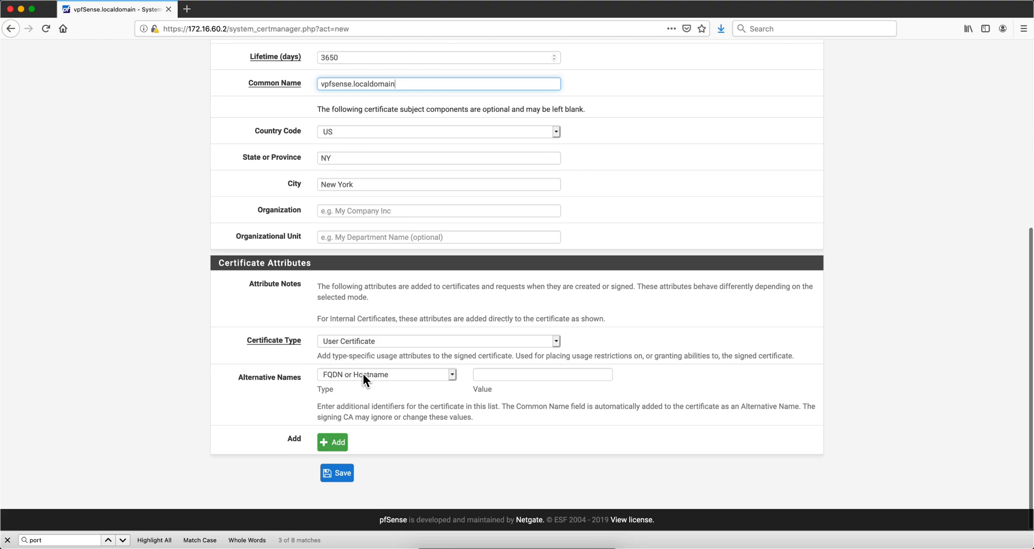
left_click(542, 375)
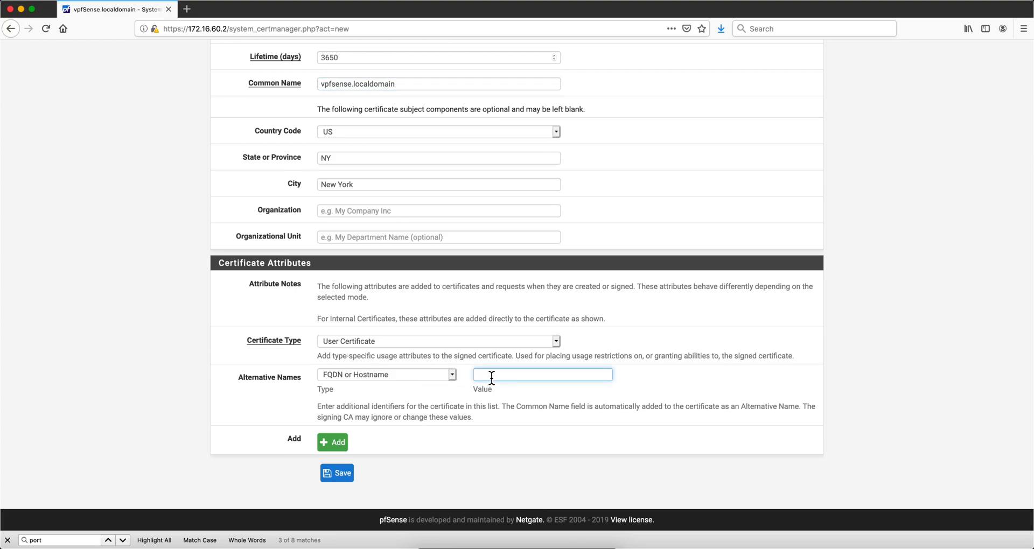
type("vpfsense.localdomain")
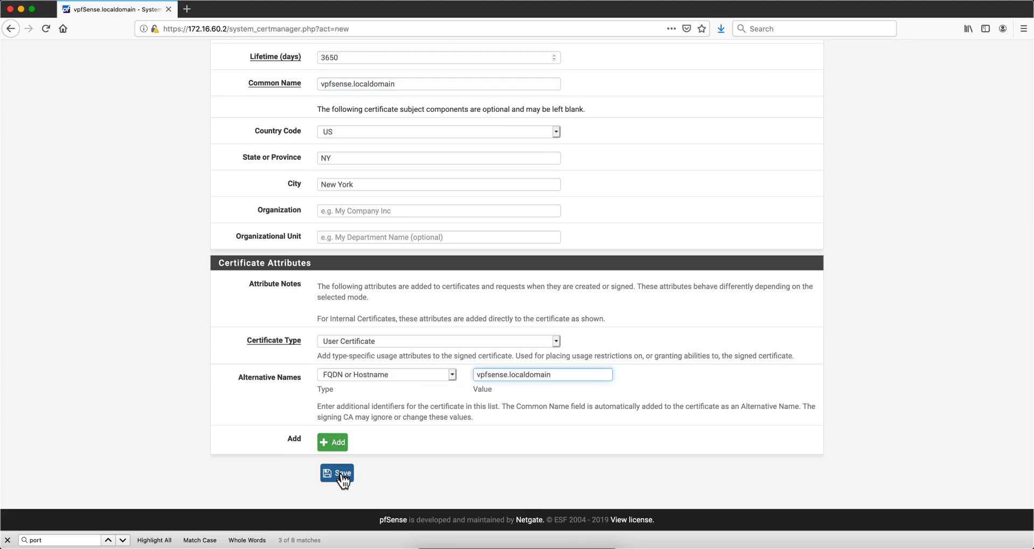
left_click(337, 474)
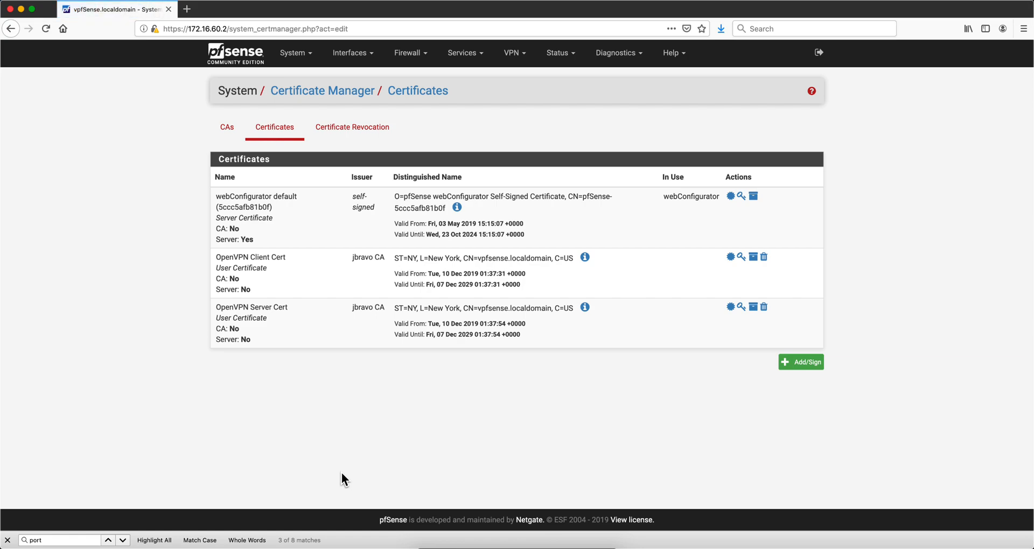
mouse_move(515, 53)
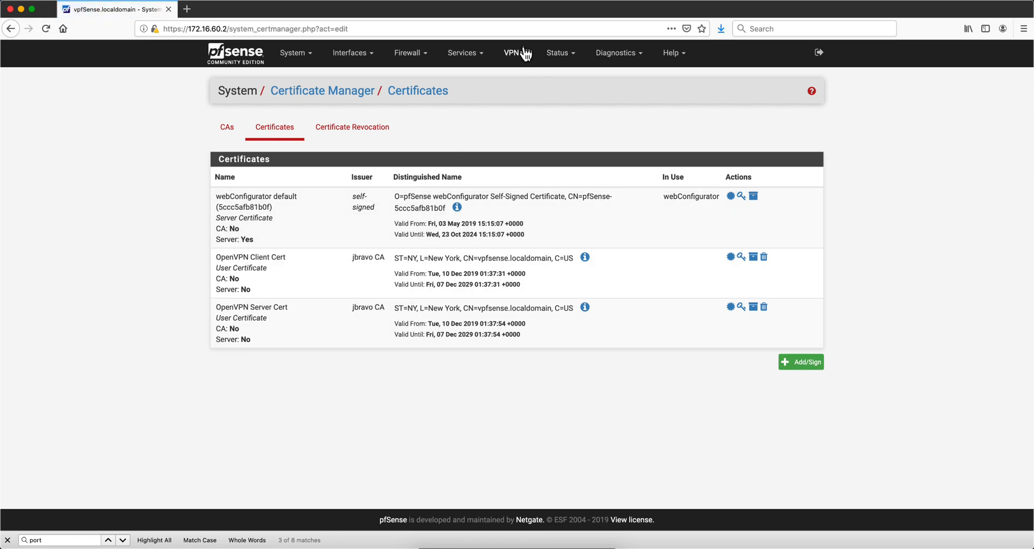
- Go to VPN > OpenVPN servers and launch the setup wizard
left_click(513, 53)
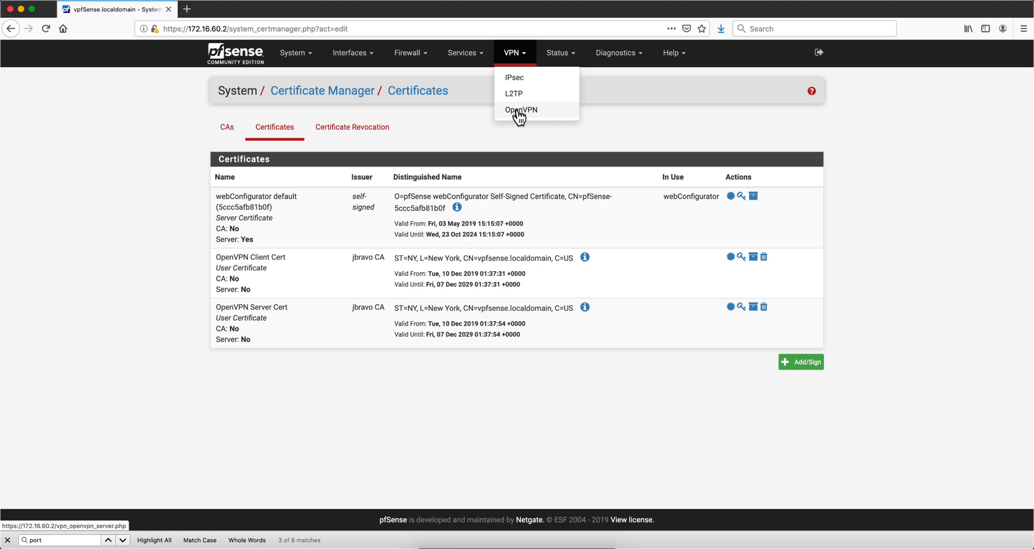
left_click(520, 110)
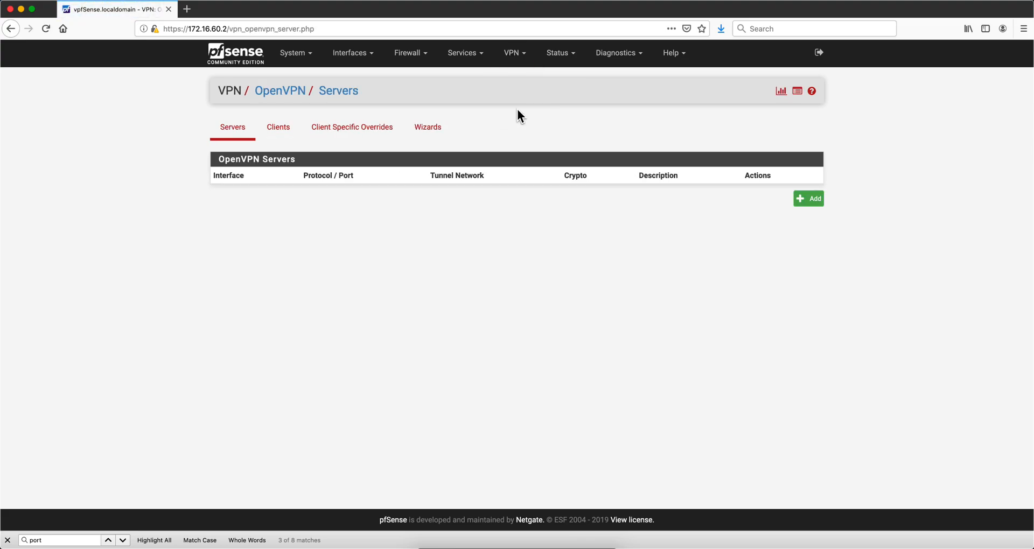
left_click(428, 127)
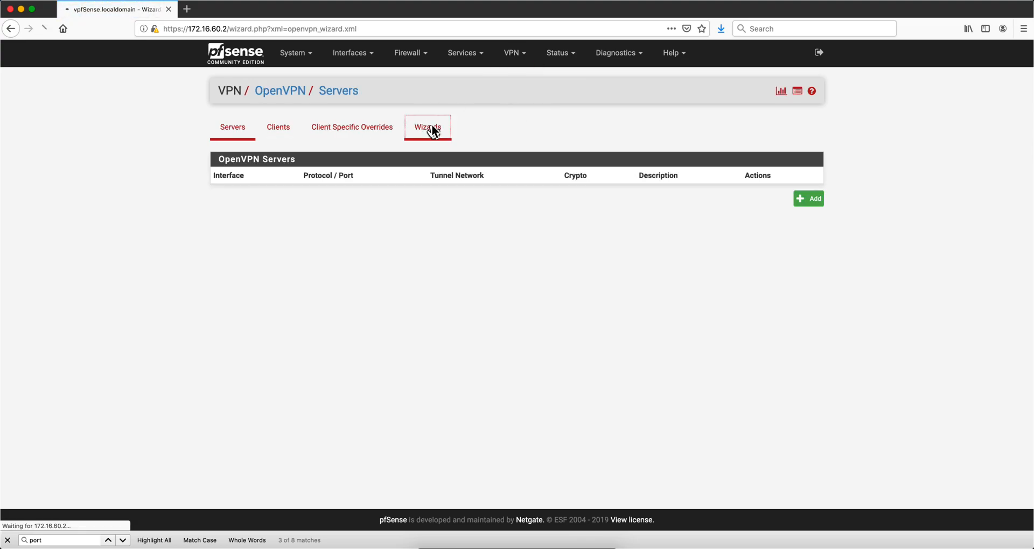
- Advance the wizard with local user access, jbravo CA, and OpenVPN Server Cert as server certificate
left_click(428, 127)
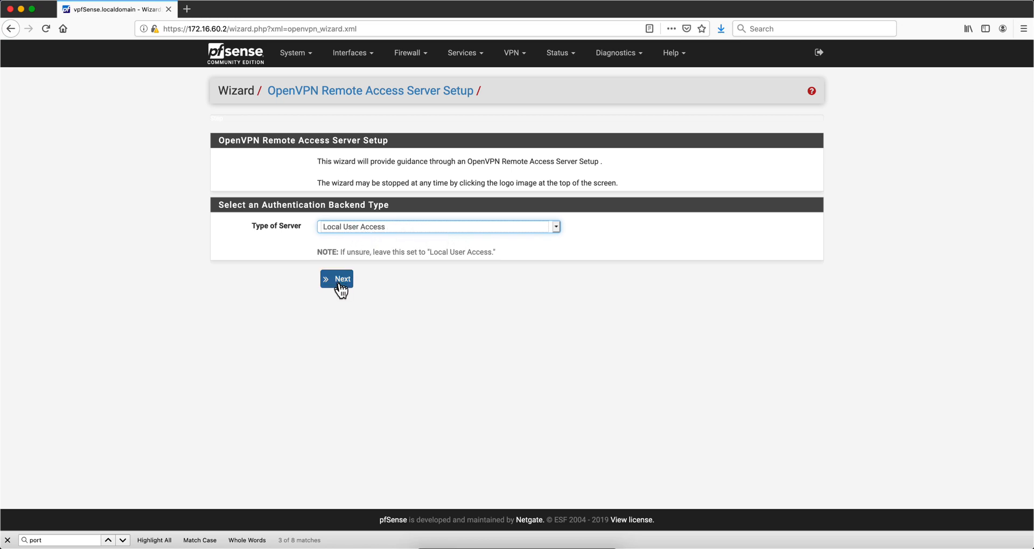
left_click(336, 278)
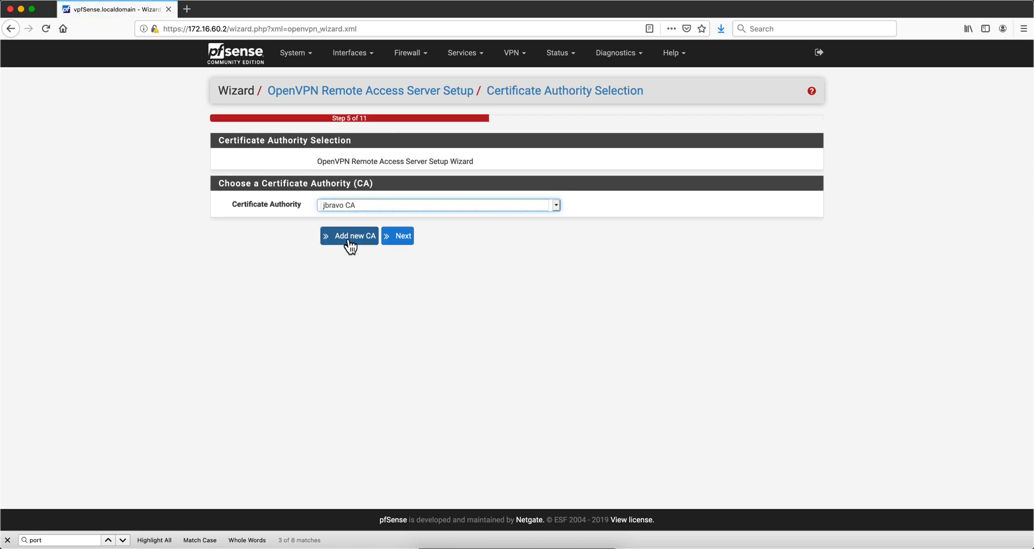
mouse_move(404, 236)
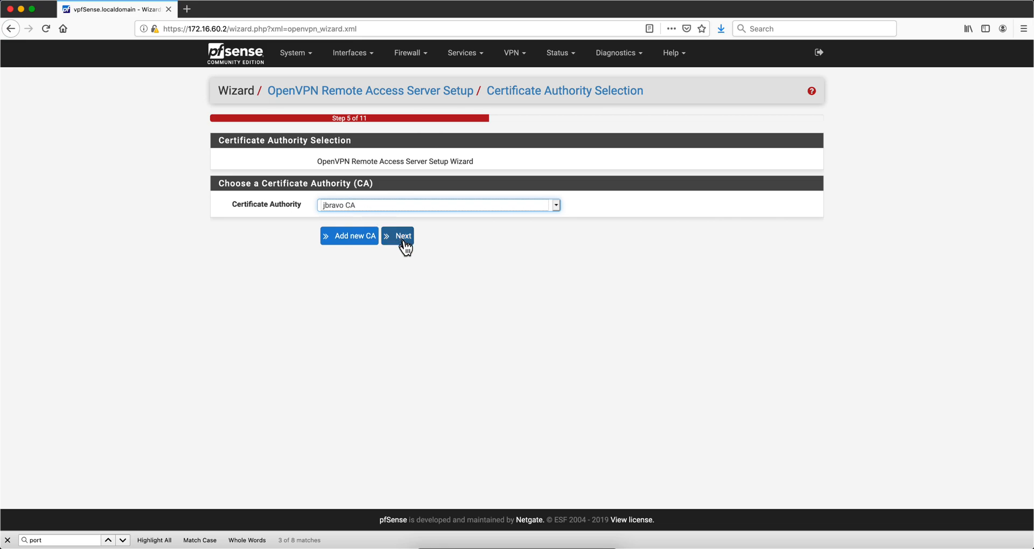
left_click(397, 236)
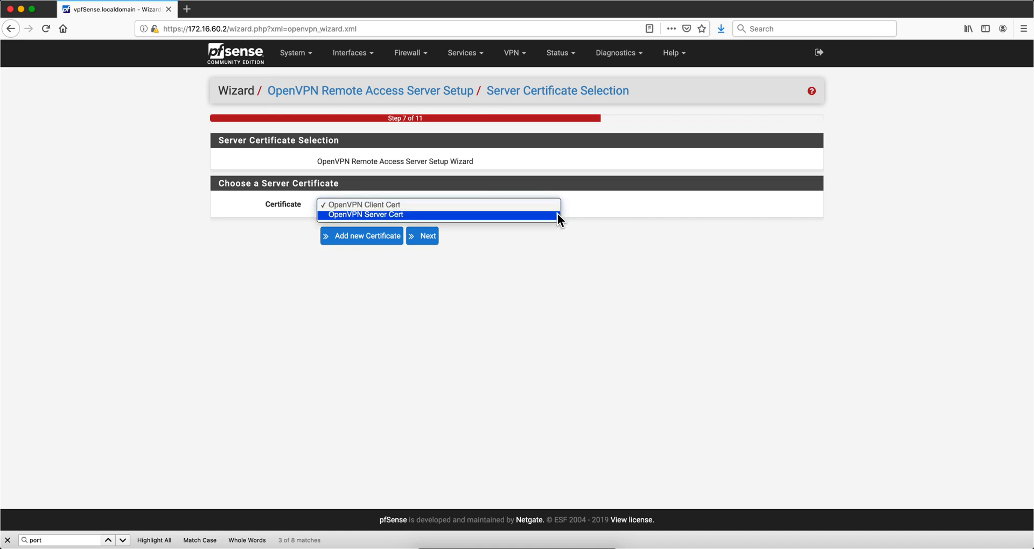
left_click(365, 215)
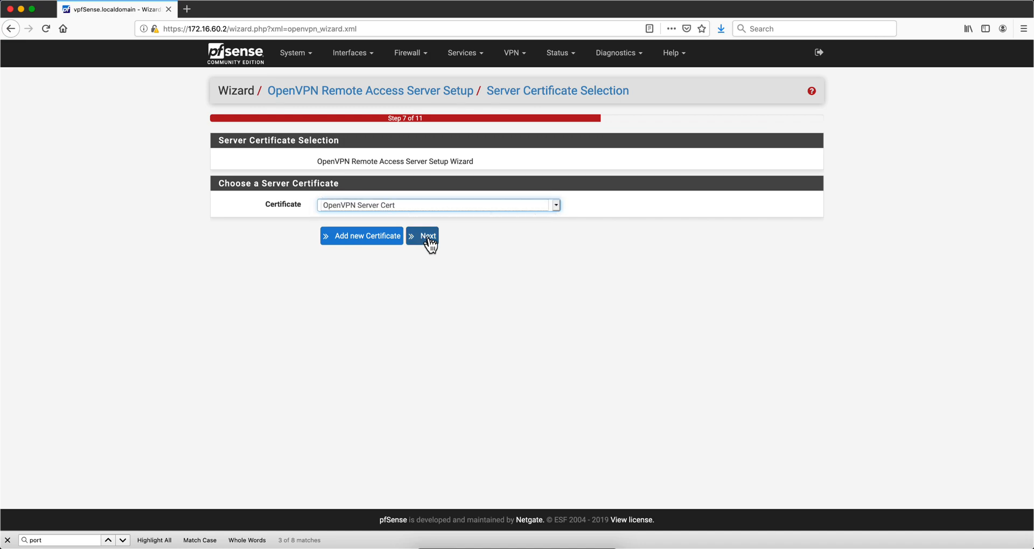
left_click(422, 236)
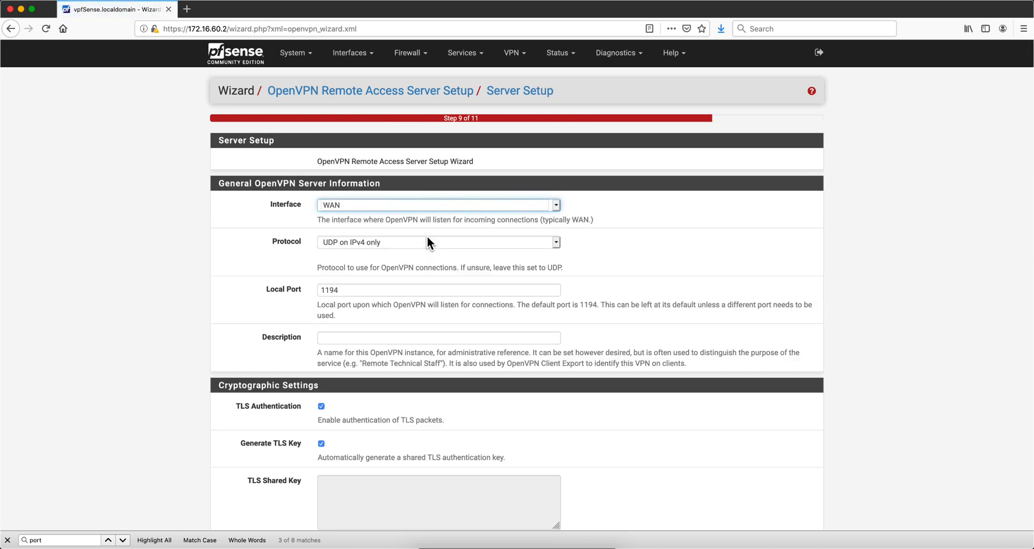
- Choose TCP on IPv4 only as the server protocol, keeping WAN and port 1194
left_click(437, 242)
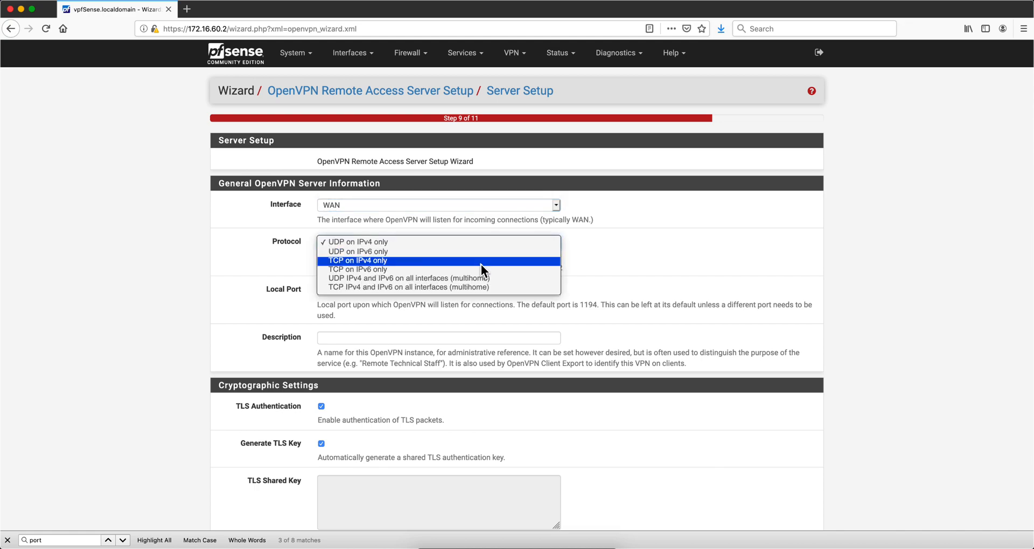
left_click(357, 261)
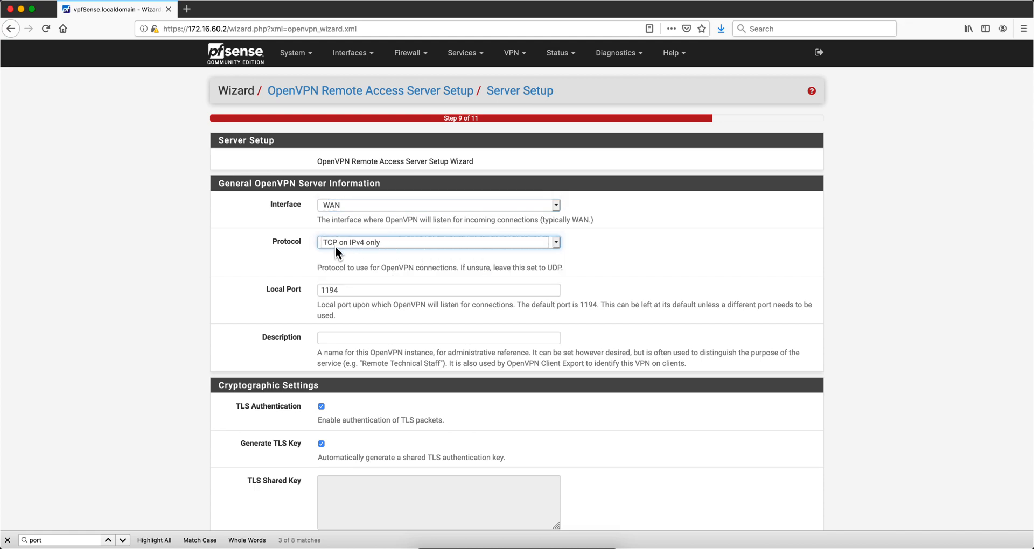
mouse_move(383, 254)
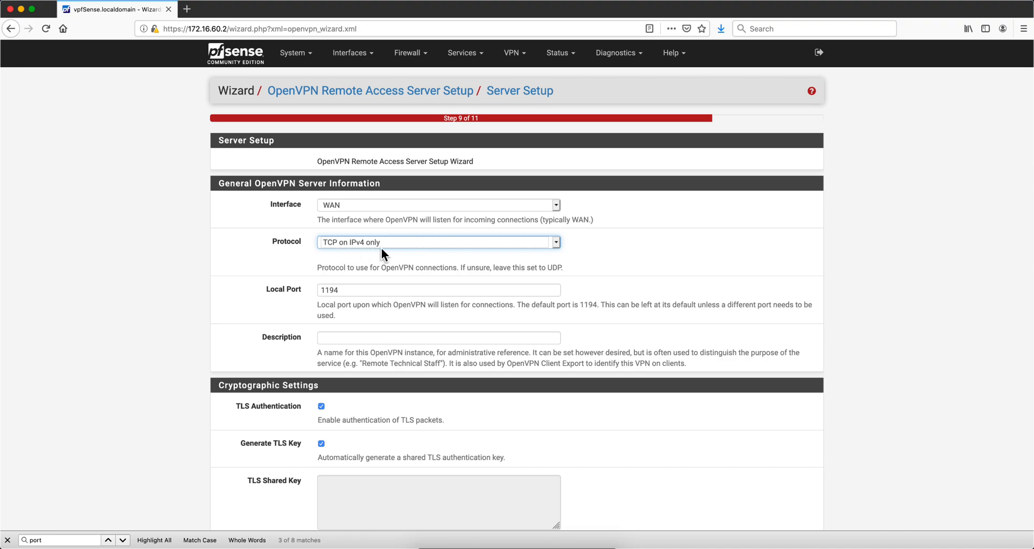
scroll("down", 3)
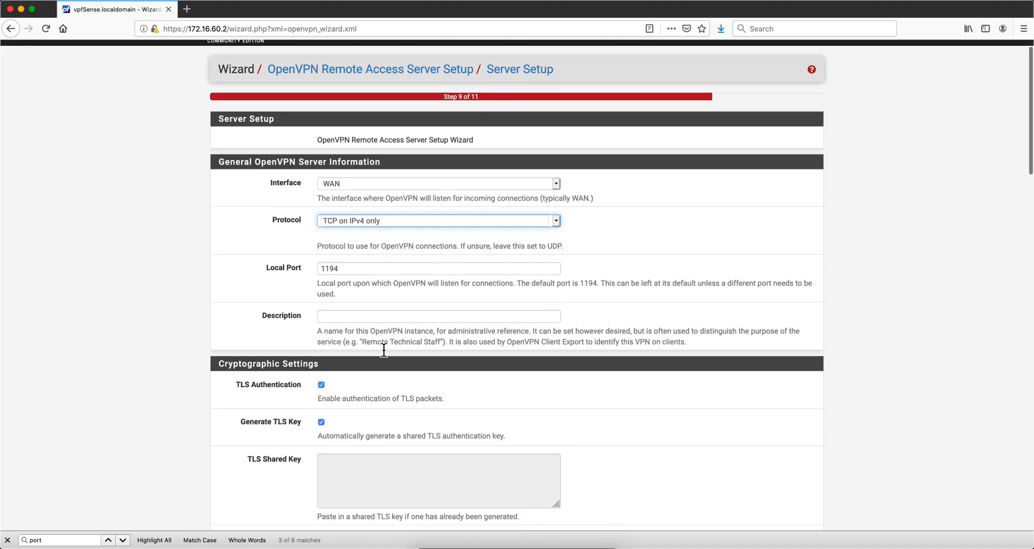
- Enter the local network range 172.16.60.0/24 in the tunnel settings
scroll("down", 3)
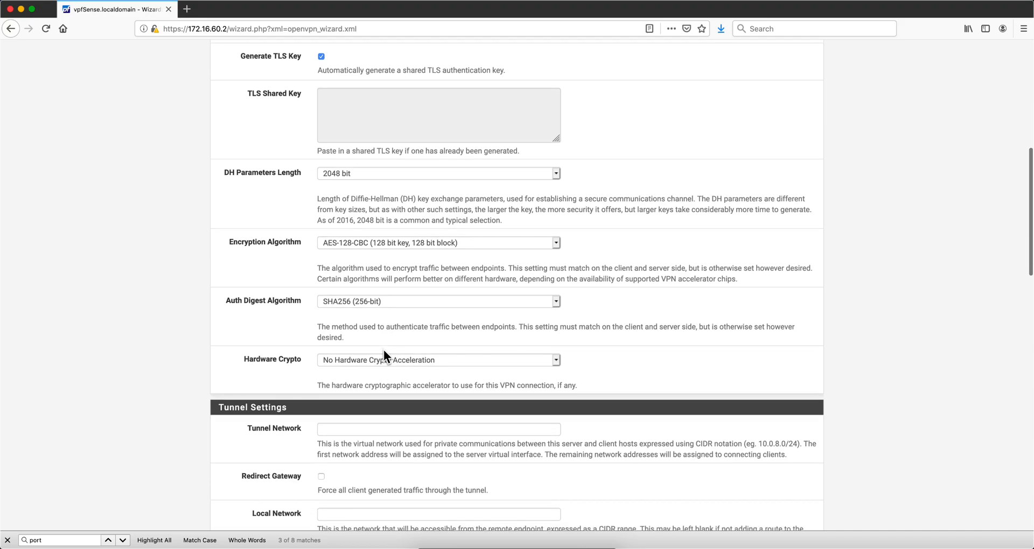
scroll("down", 3)
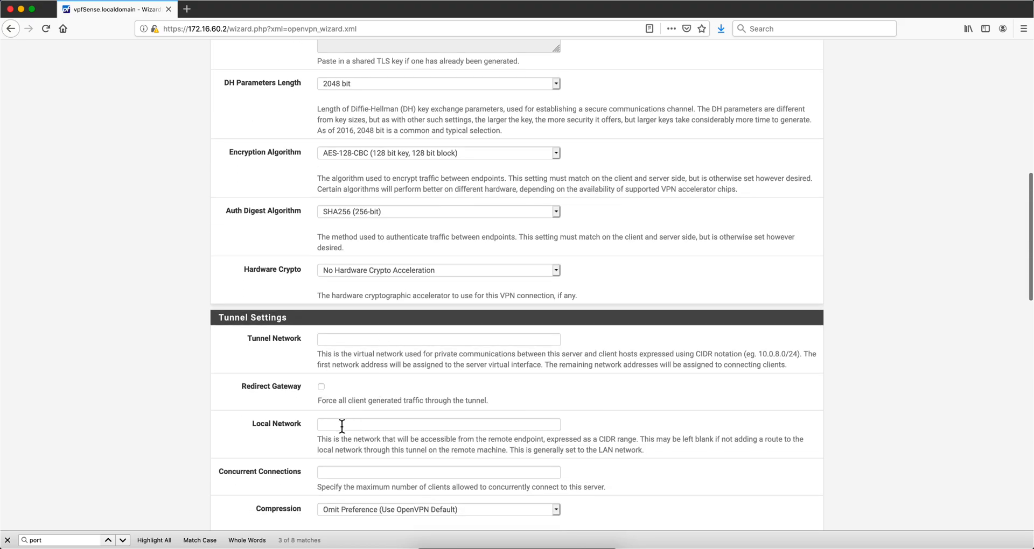
left_click(438, 425)
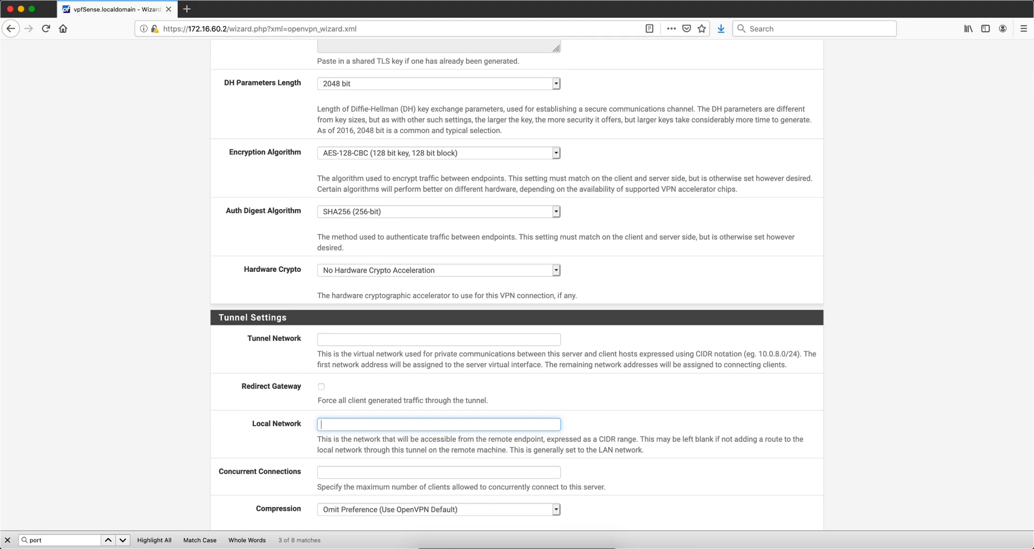
type("172.16.60.0")
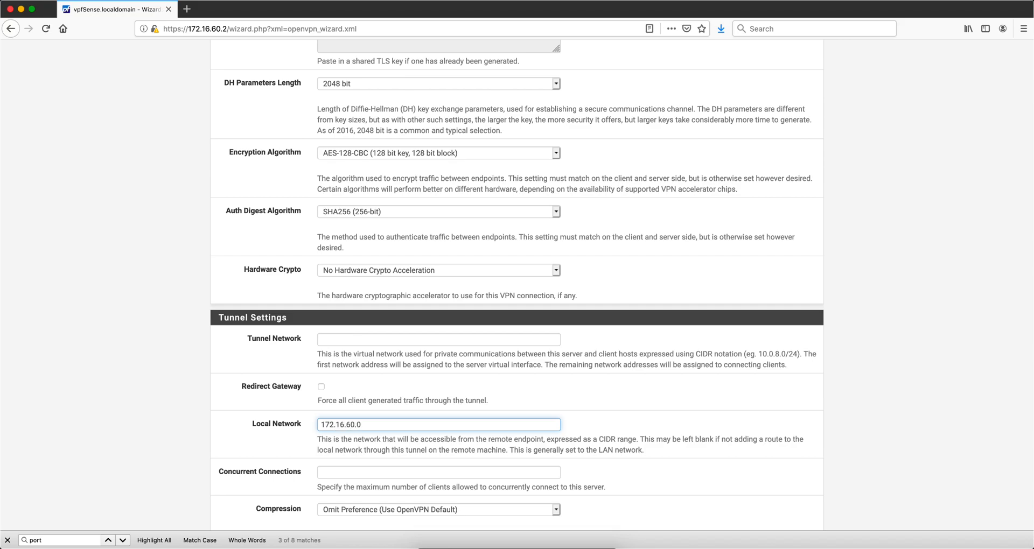
type("/24")
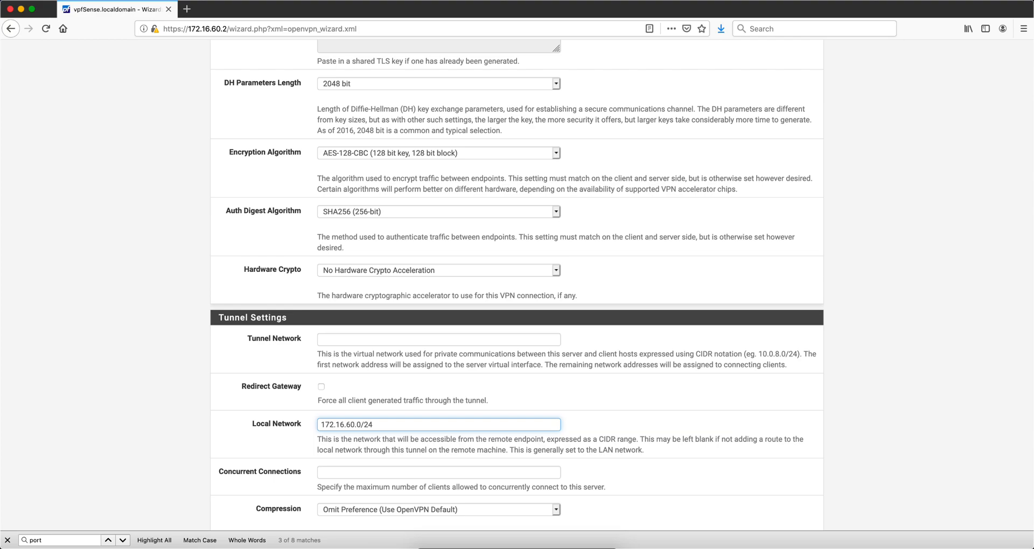
mouse_move(333, 354)
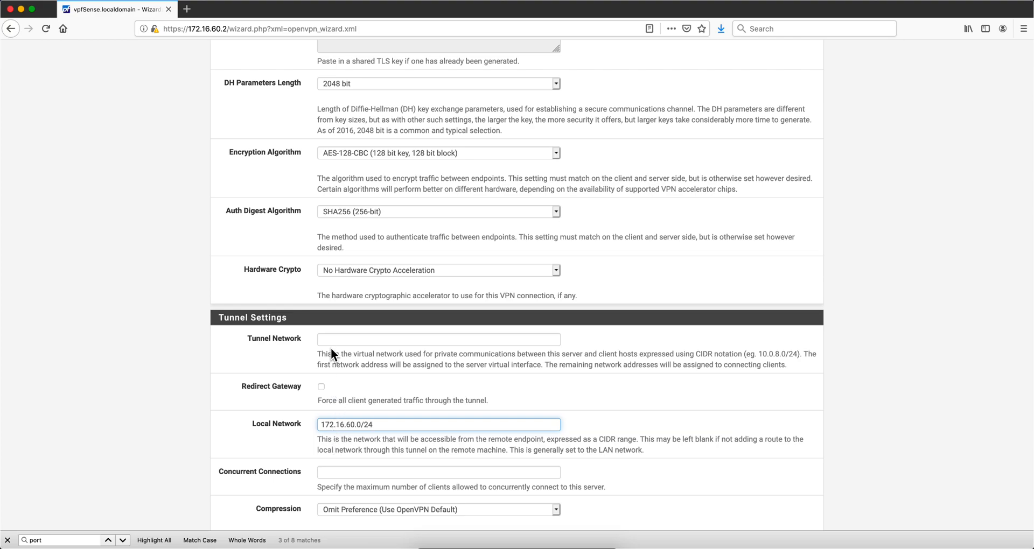
- Set the tunnel network to 172.16.80.0/24
left_click(439, 340)
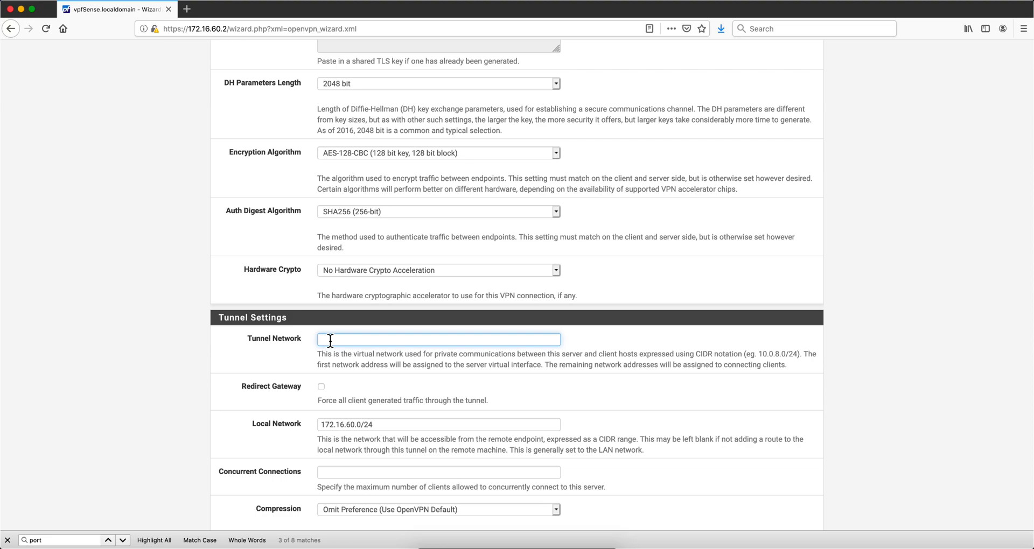
left_click(438, 339)
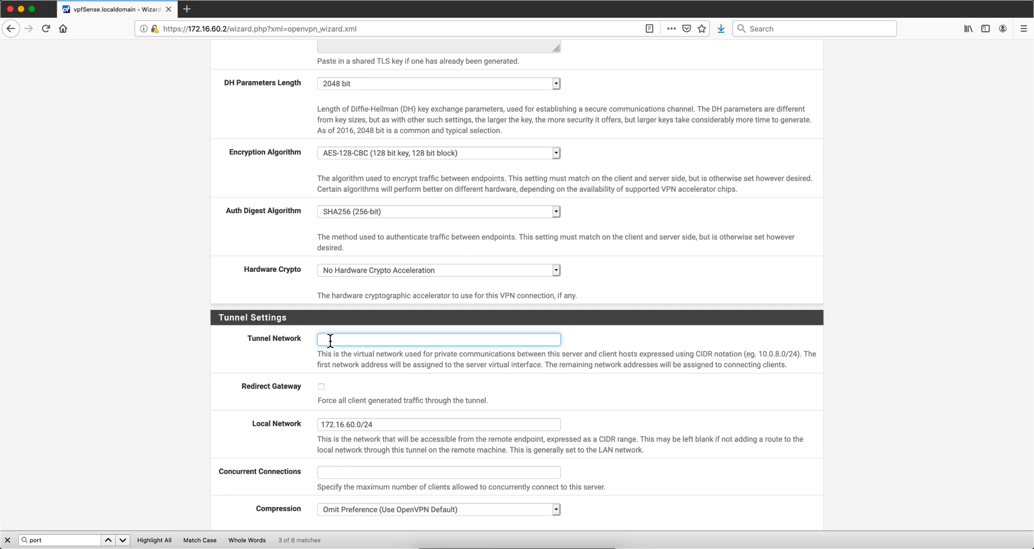
type("172")
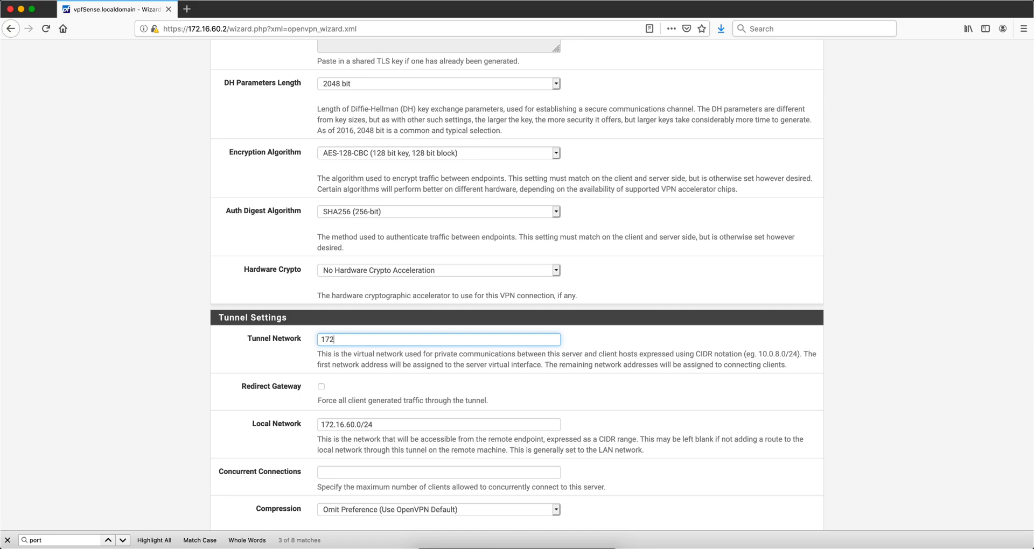
type(".16")
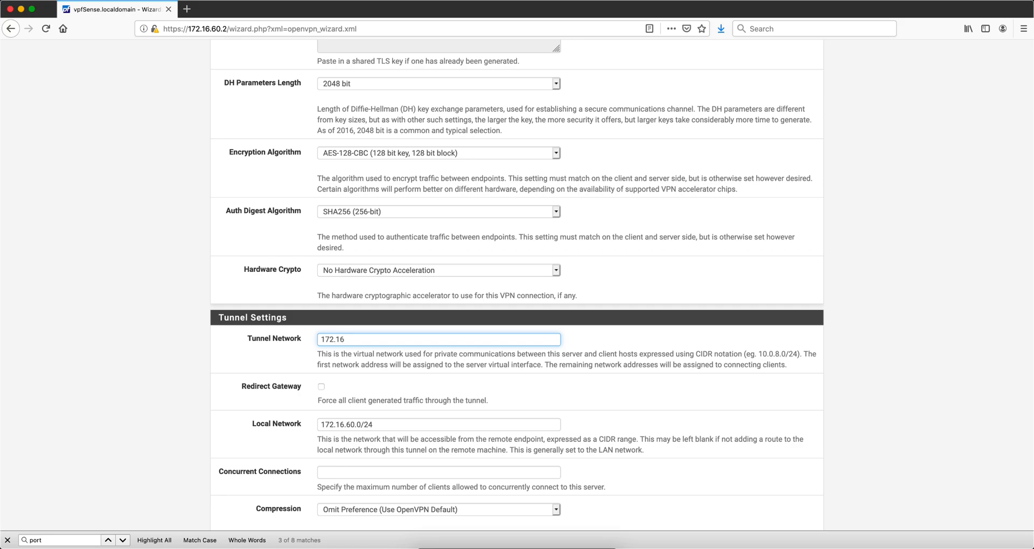
type(".80.")
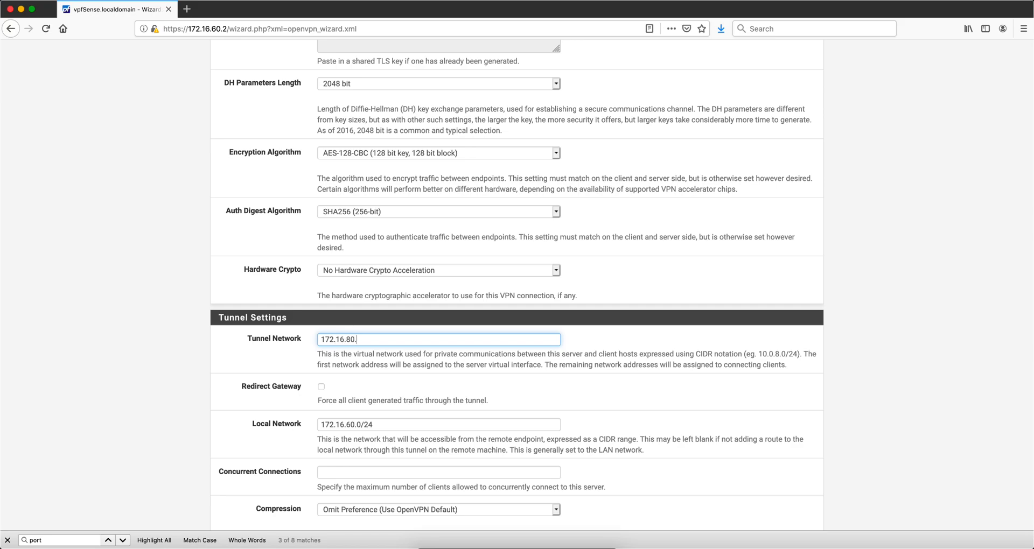
type("0/24")
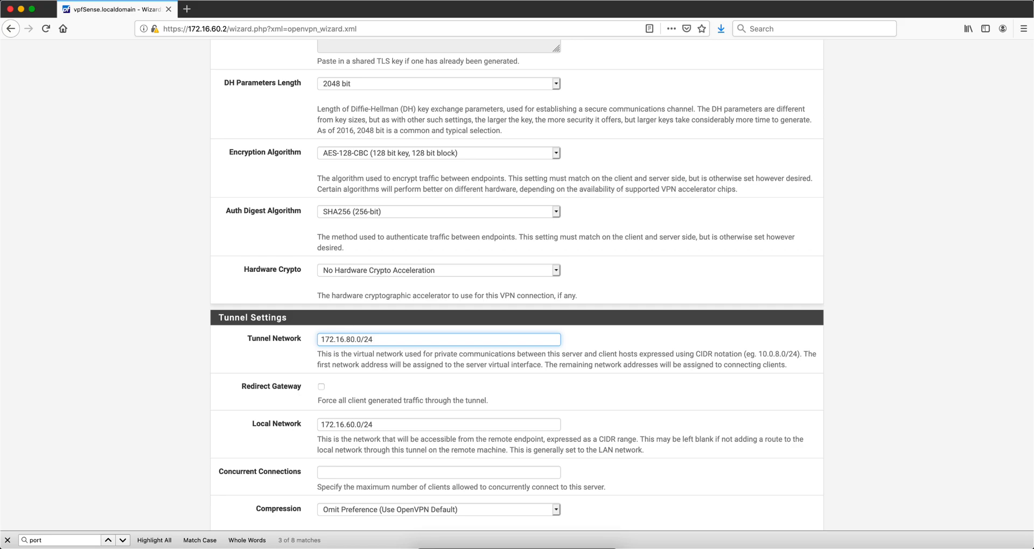
left_click(439, 340)
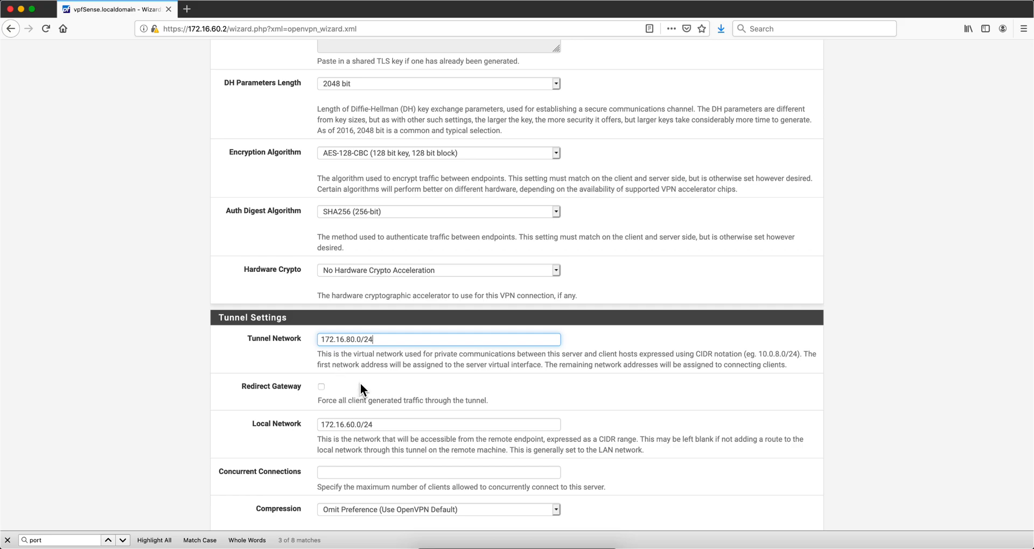
- Keep the remaining client defaults and advance to the firewall rule configuration step
scroll("down", 3)
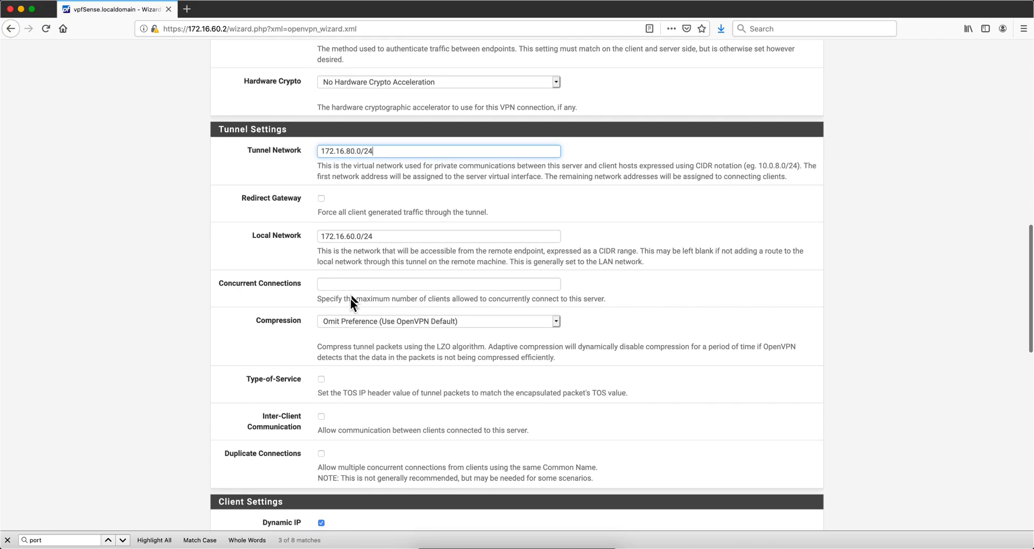
scroll("down", 3)
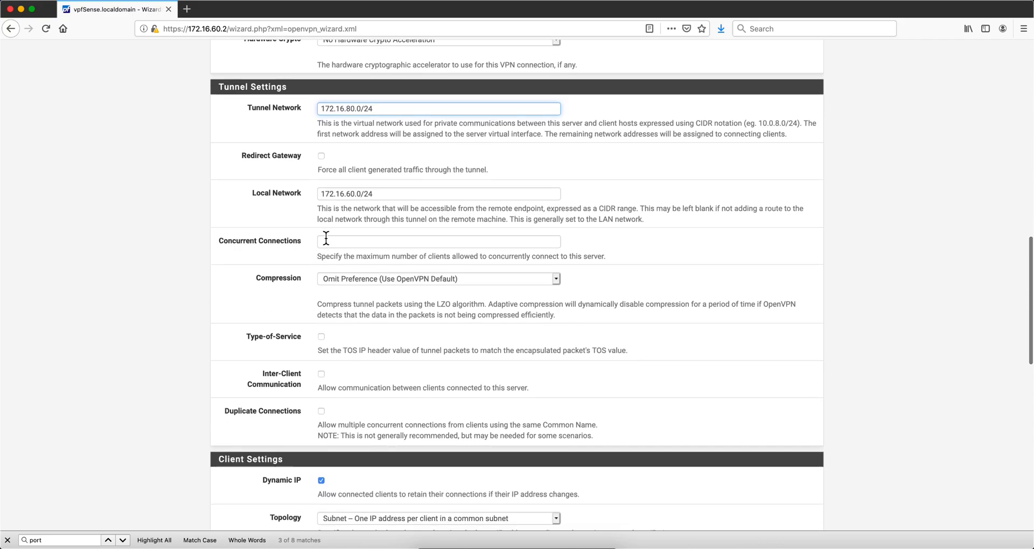
mouse_move(338, 384)
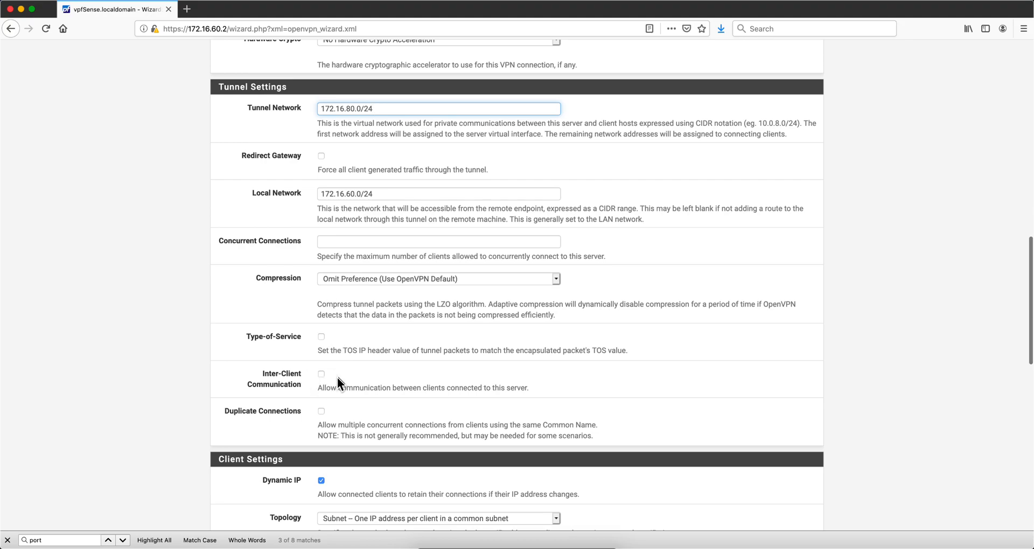
scroll("down", 3)
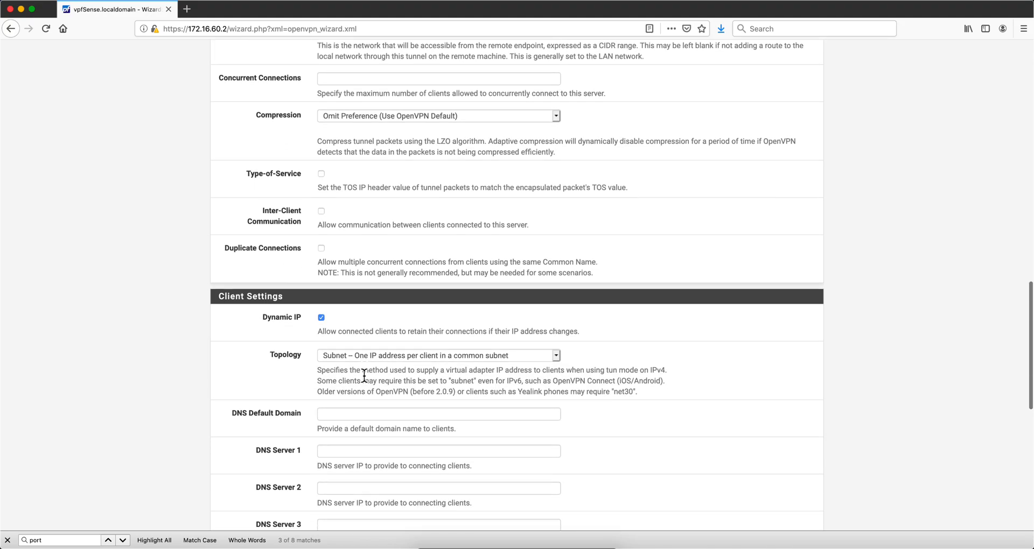
scroll("down", 3)
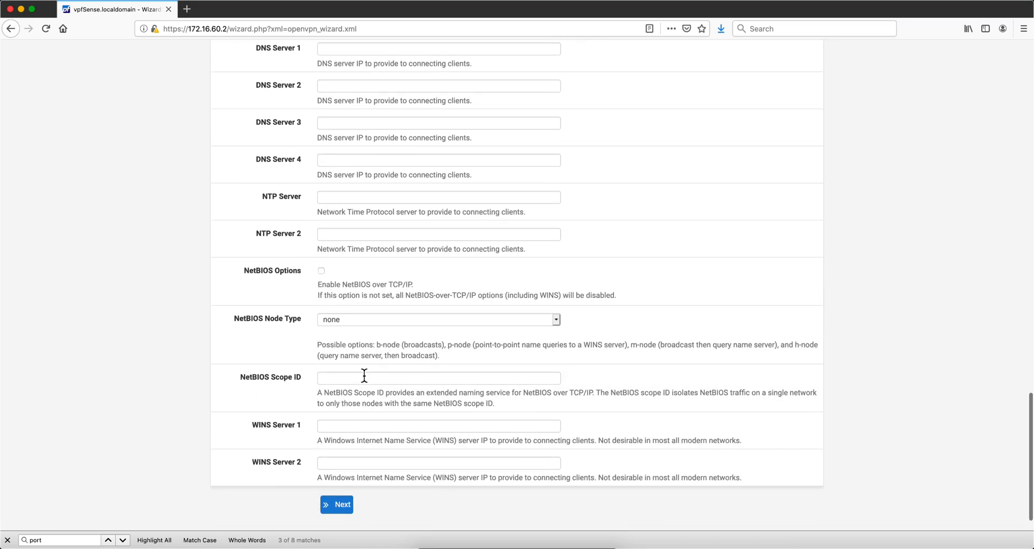
scroll("down", 3)
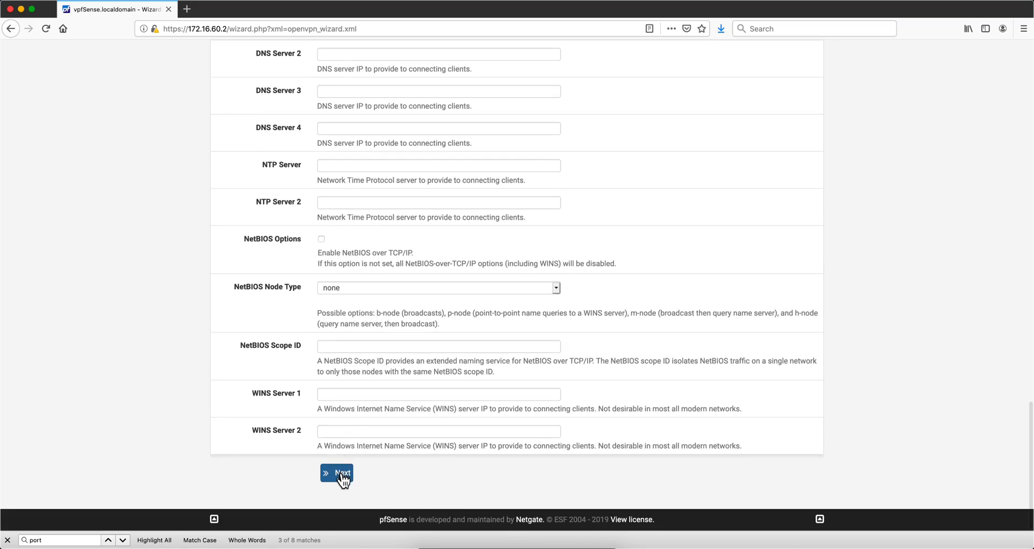
left_click(336, 473)
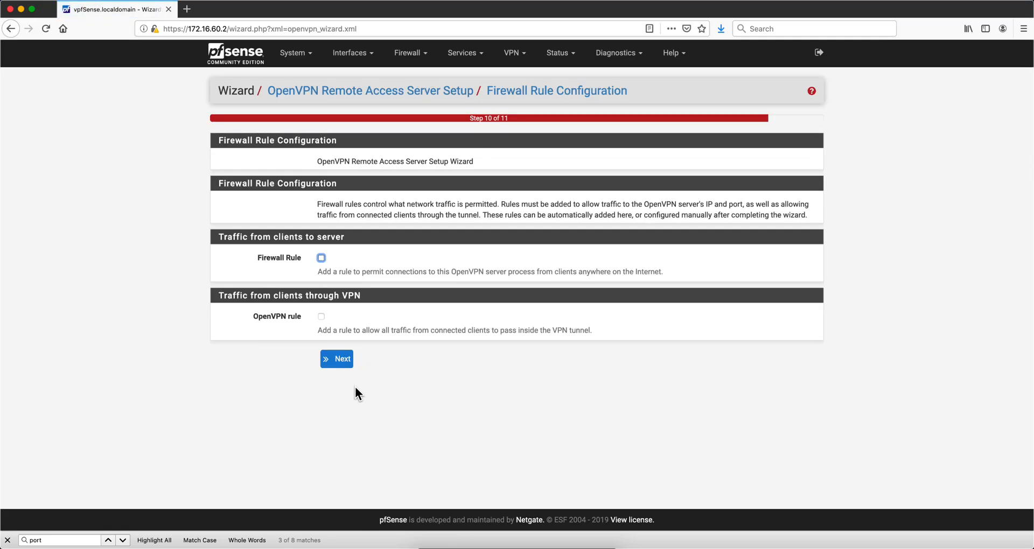
- Enable both the client-to-server and through-VPN firewall rules and finish the wizard
left_click(321, 317)
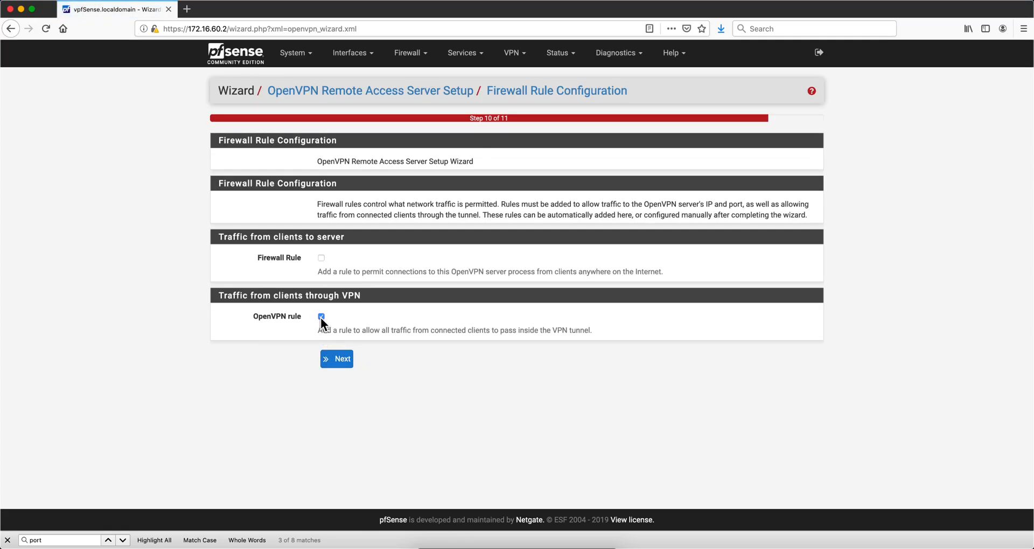
left_click(321, 257)
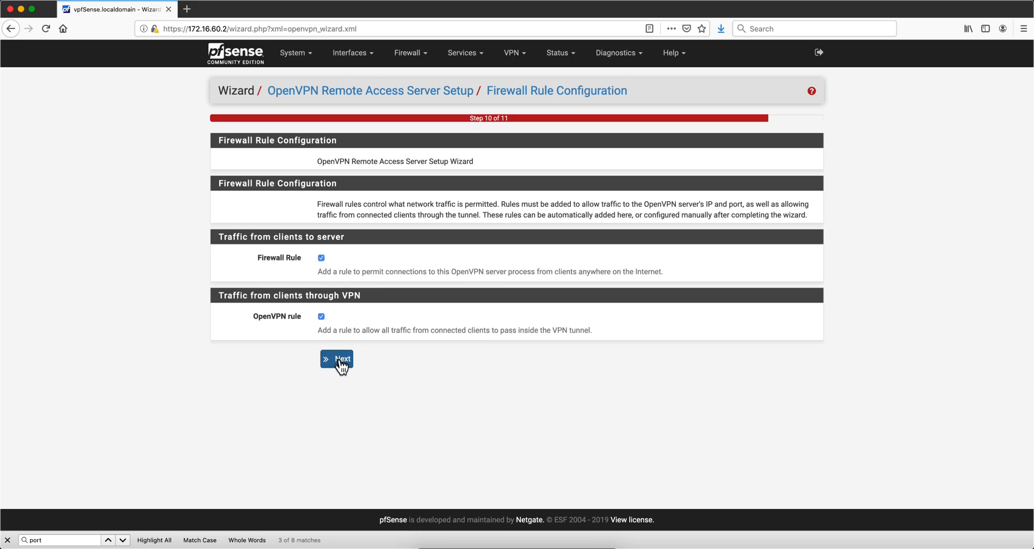
left_click(337, 360)
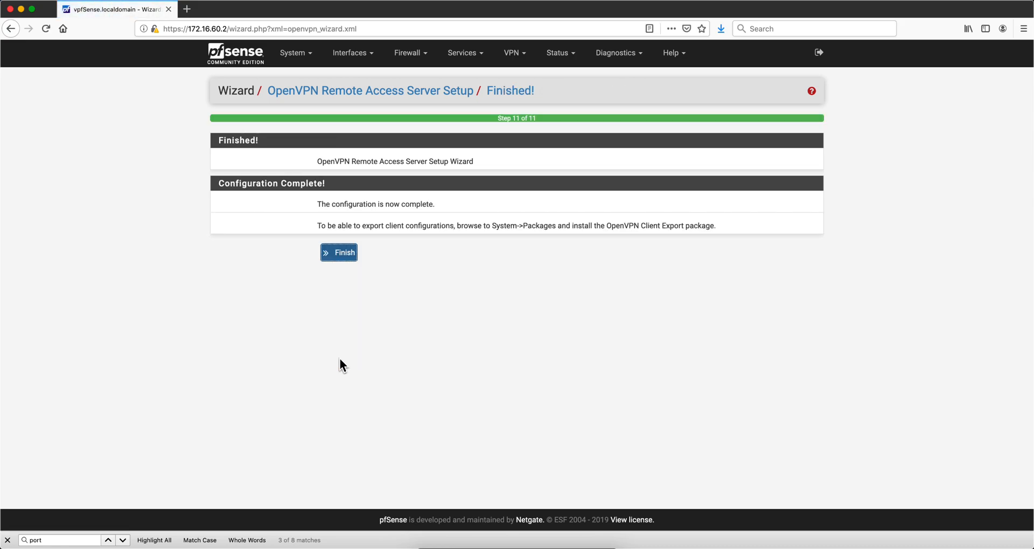
left_click(338, 252)
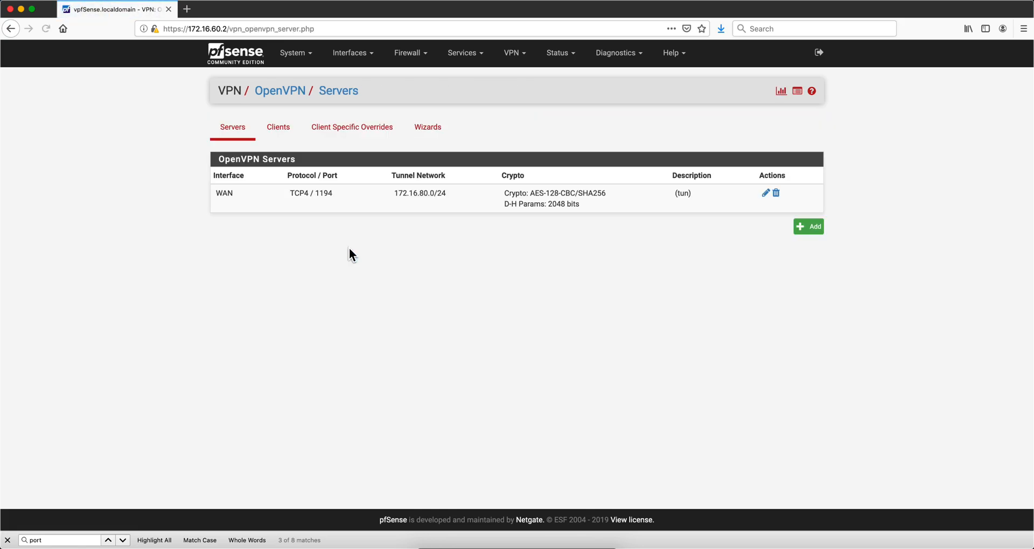
- Review the WAN rule for TCP 1194 and the allow-all OpenVPN interface rule
left_click(407, 53)
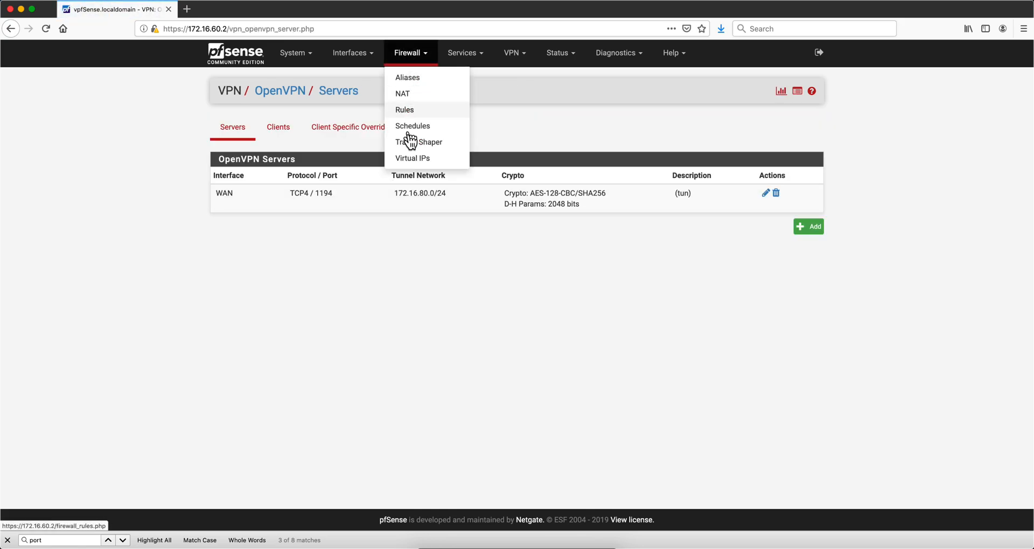
left_click(404, 110)
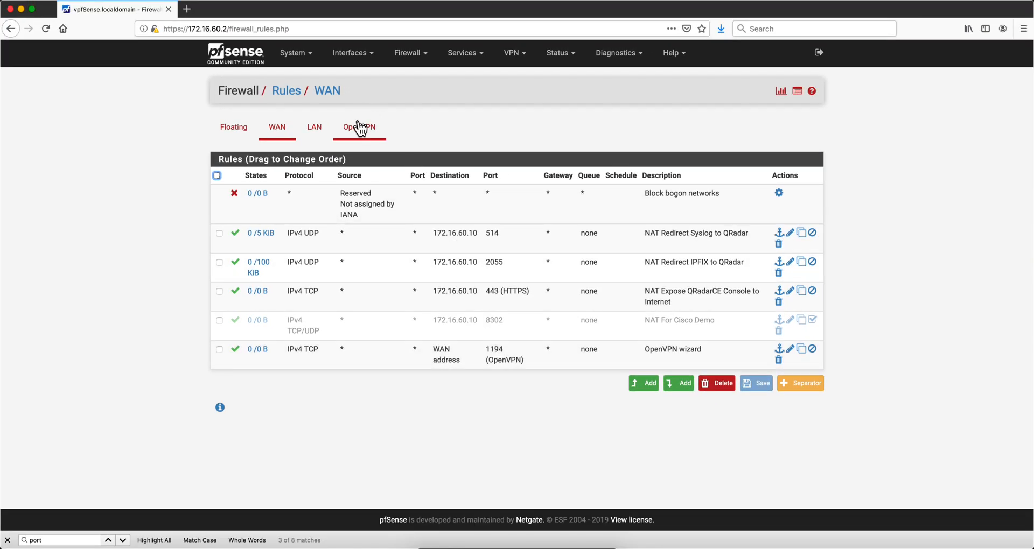
left_click(359, 127)
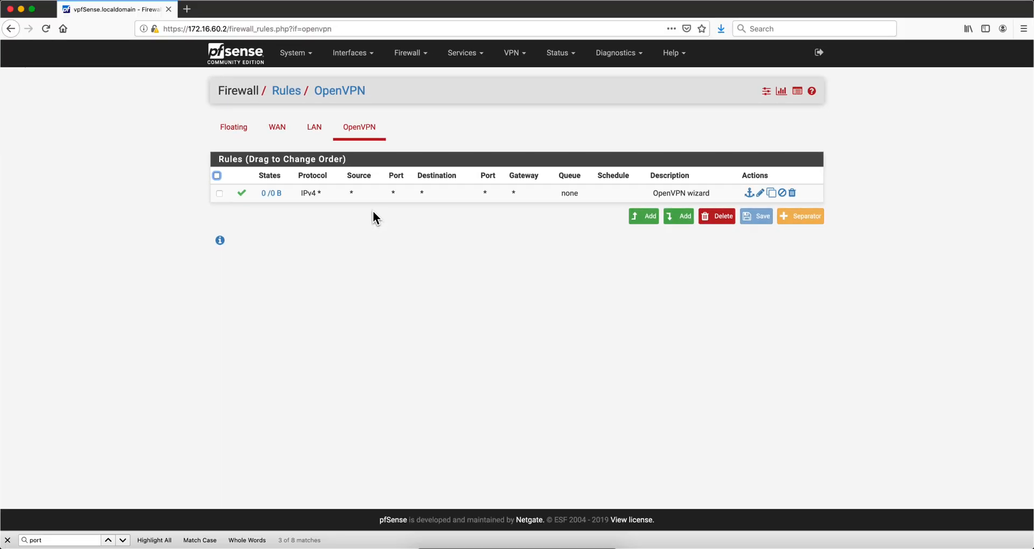
mouse_move(511, 53)
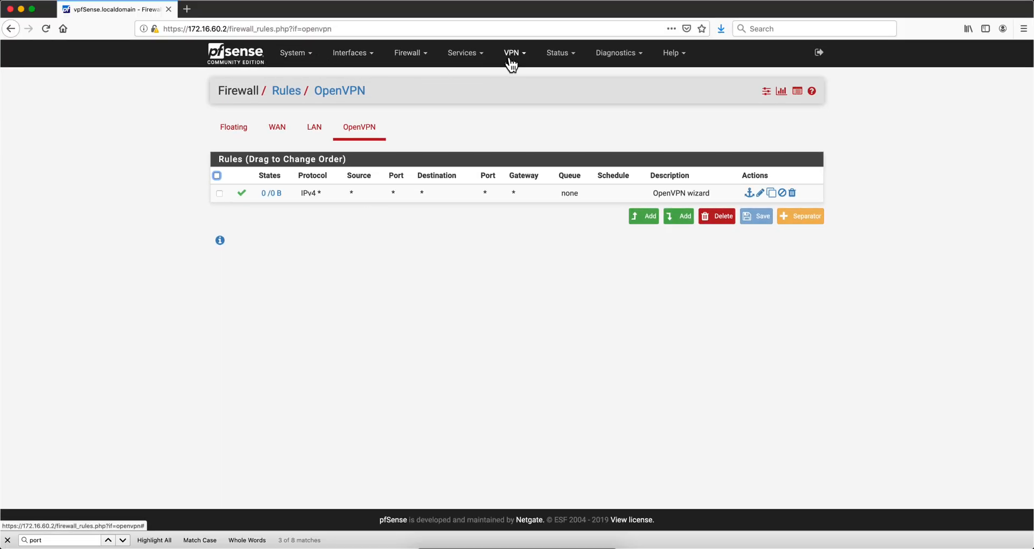
left_click(513, 53)
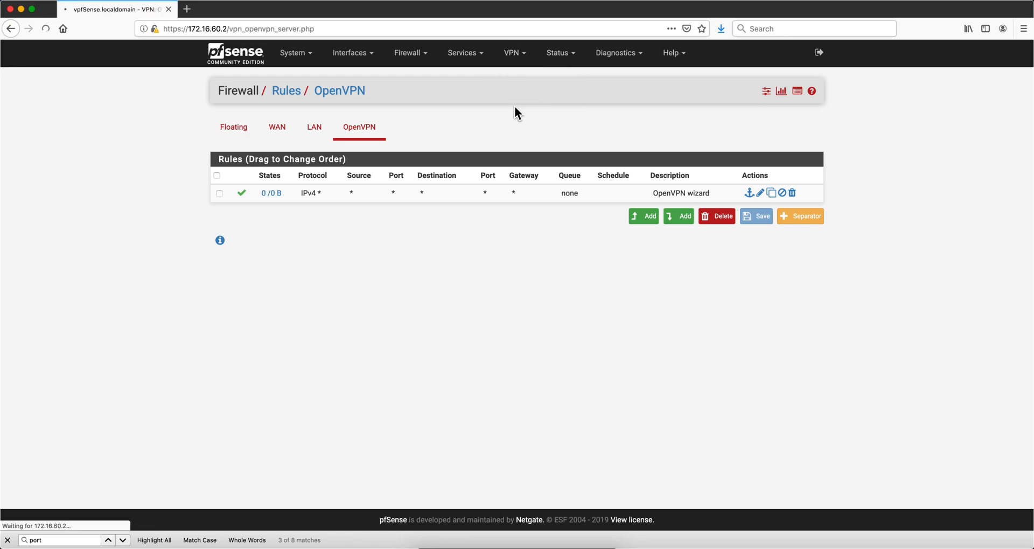
- Edit the WAN OpenVPN server and switch it to Remote Access (SSL/TLS) mode
left_click(511, 52)
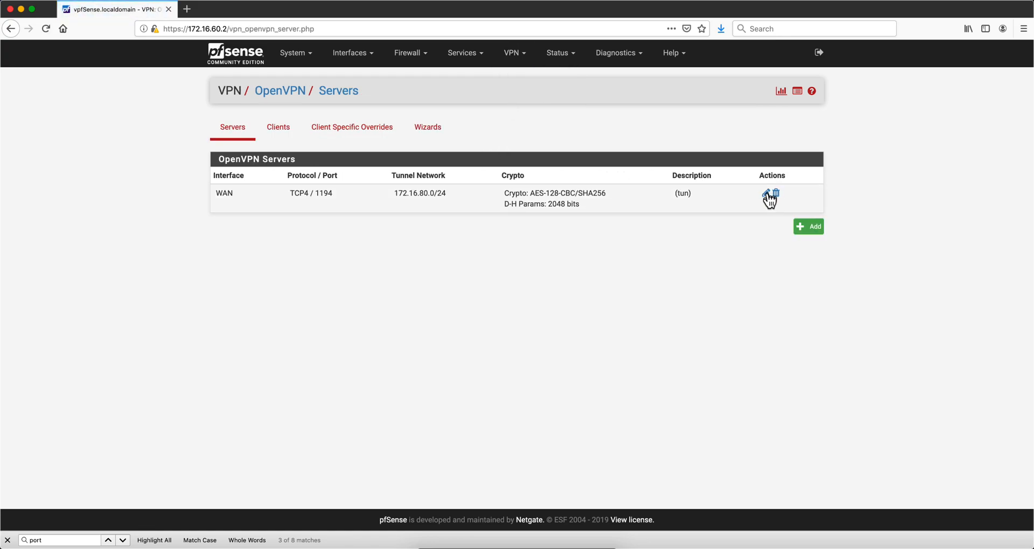
left_click(768, 196)
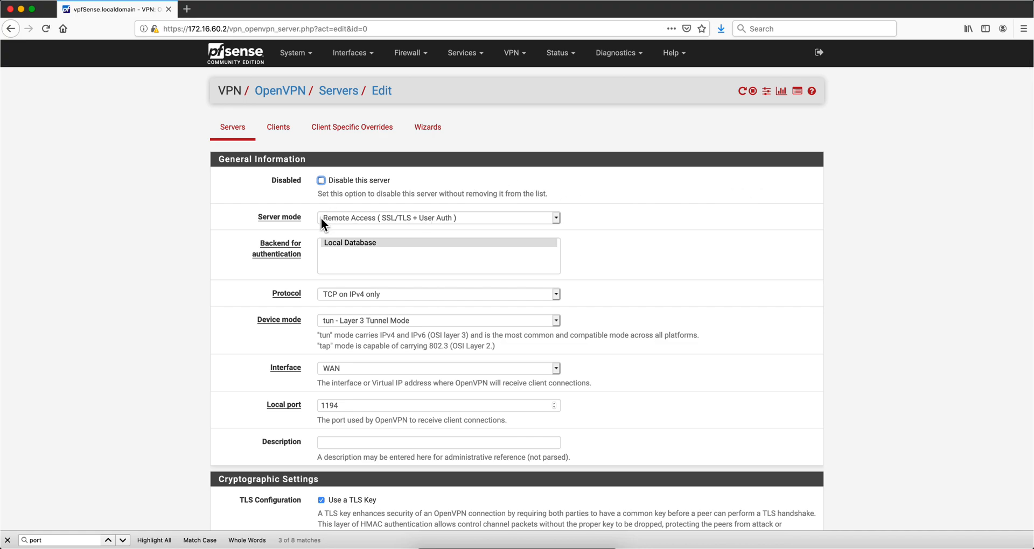
mouse_move(429, 225)
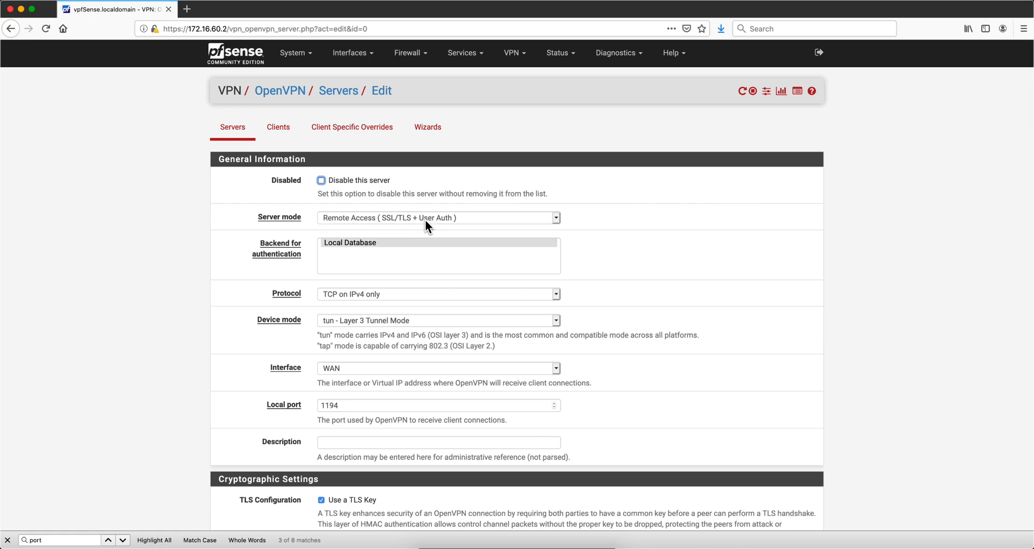
mouse_move(557, 227)
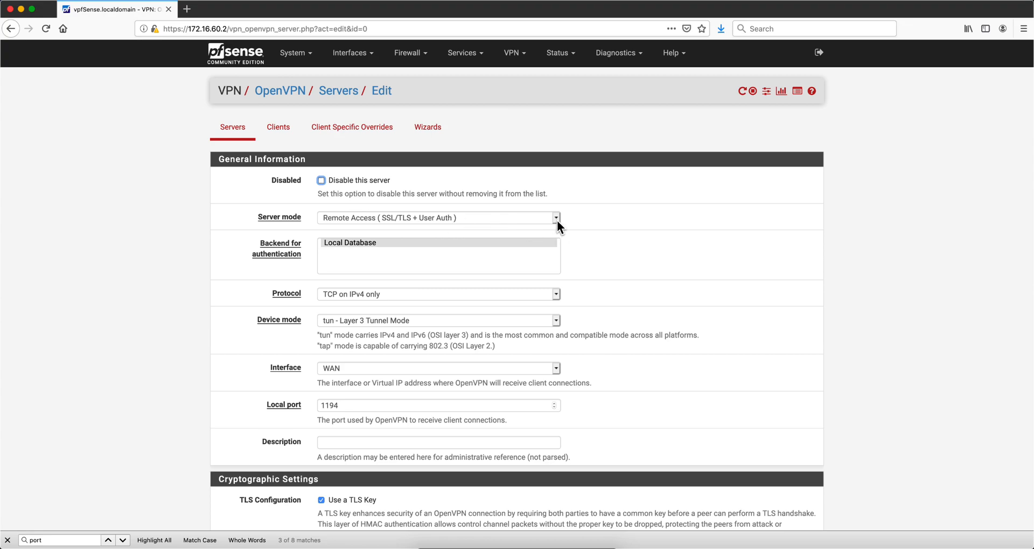
left_click(556, 218)
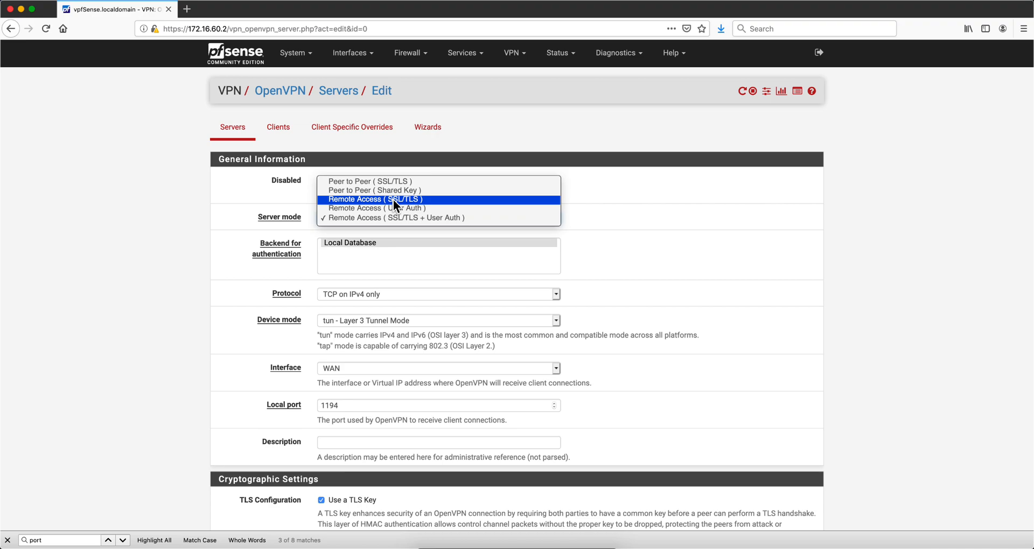
left_click(375, 199)
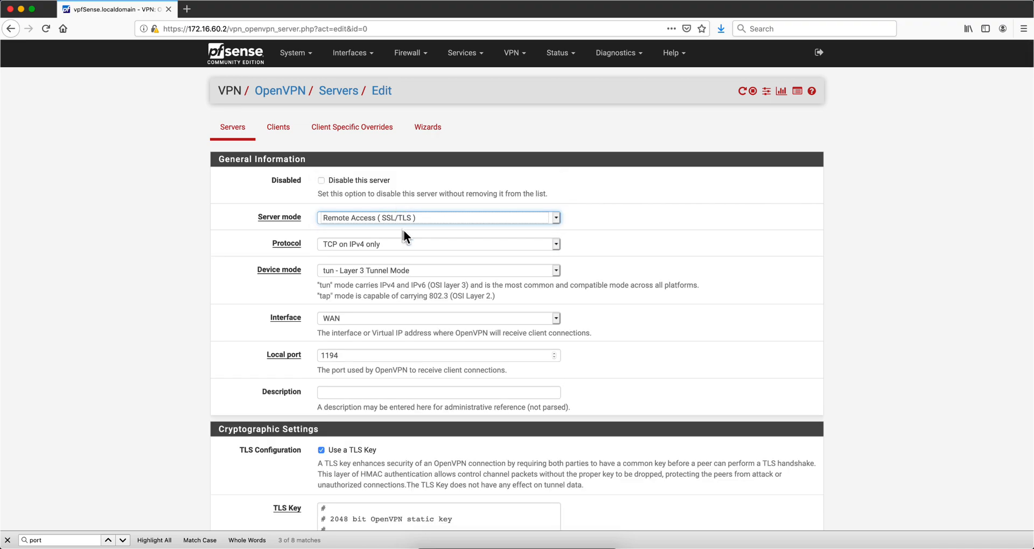
mouse_move(434, 254)
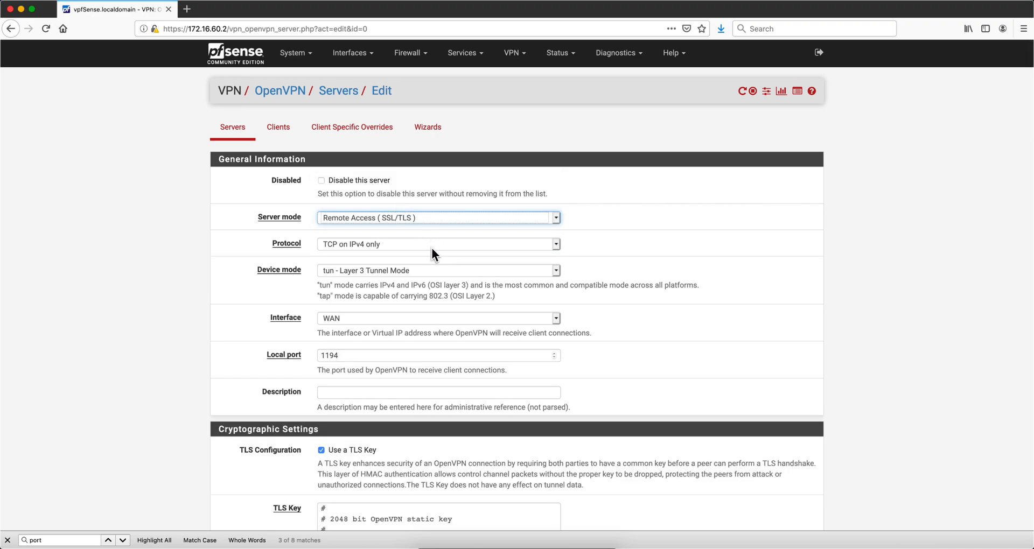
mouse_move(440, 256)
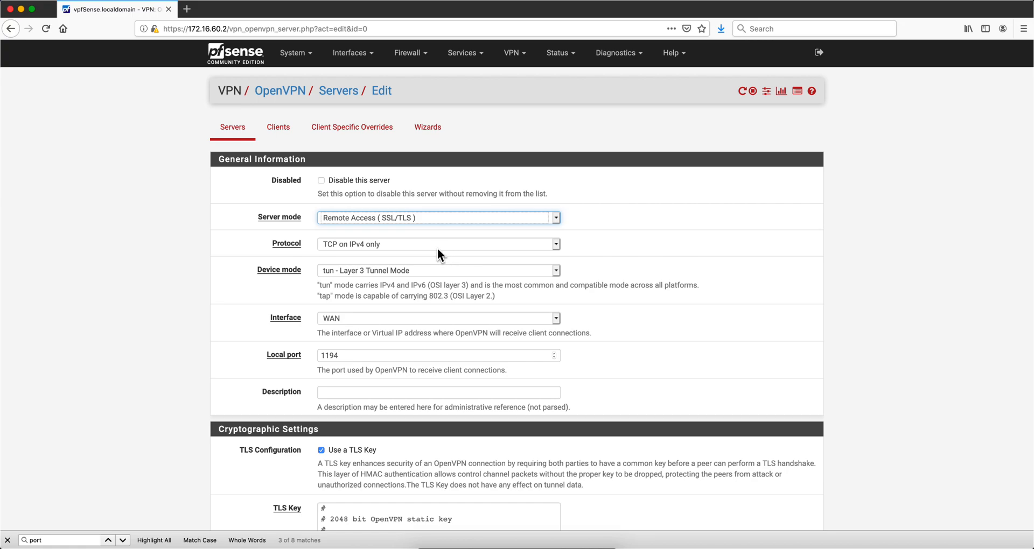
mouse_move(410, 256)
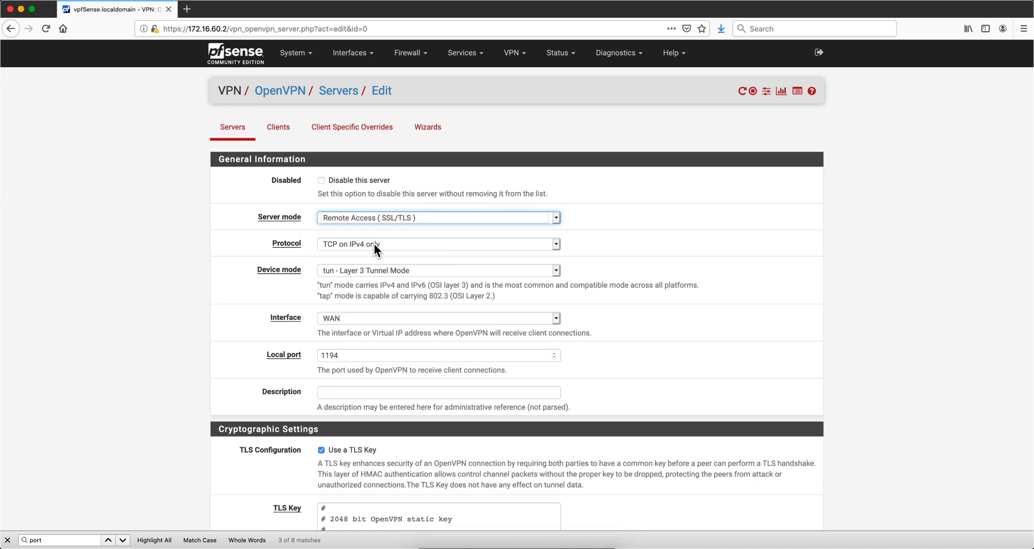
- Set gateway creation to IPv4 only and verbosity to level 3, then save the server
scroll("down", 3)
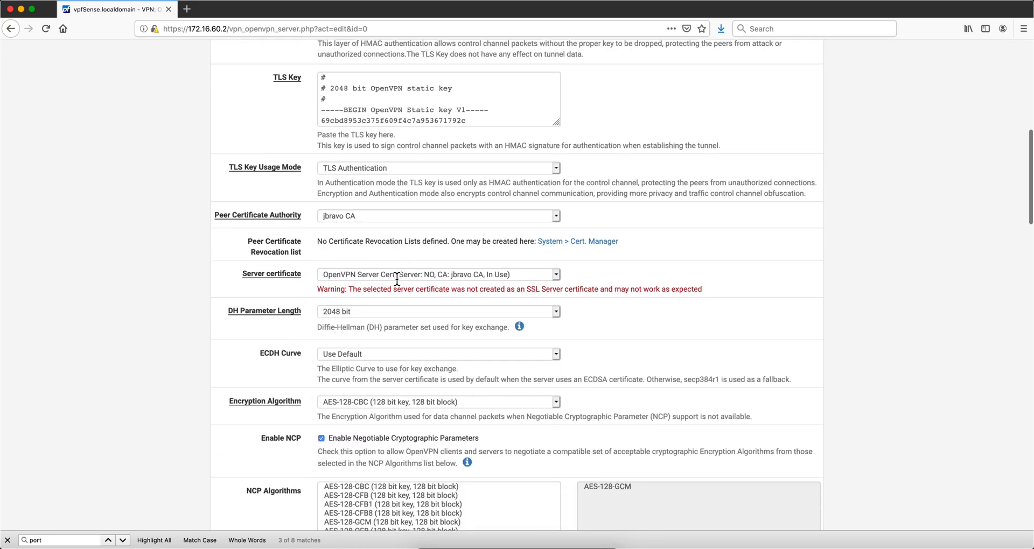
scroll("down", 3)
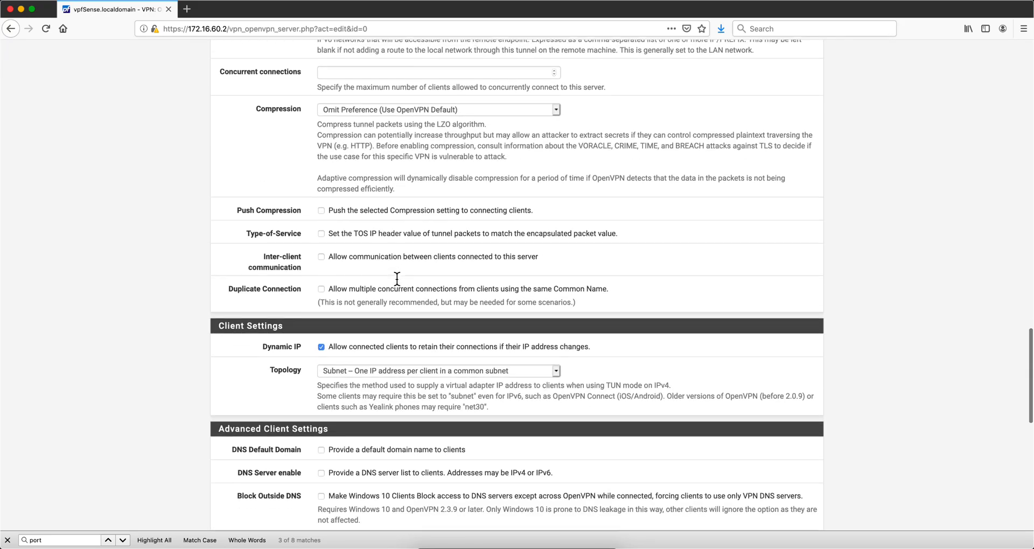
scroll("down", 3)
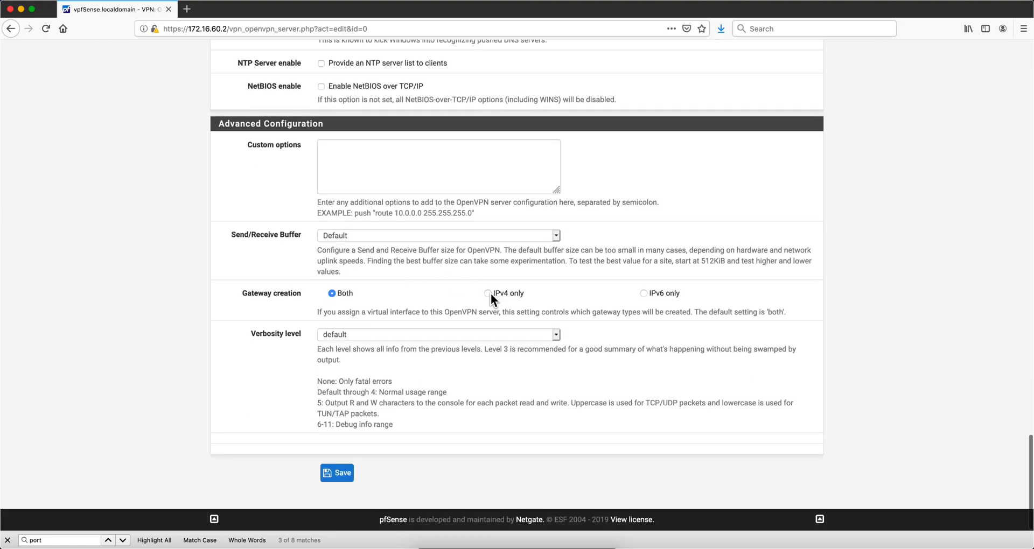
left_click(488, 293)
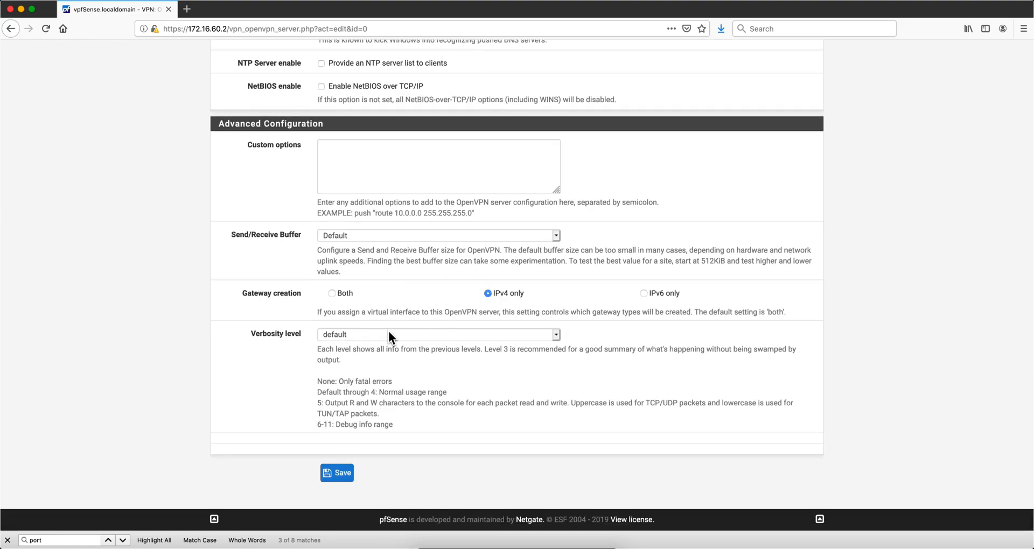
left_click(437, 334)
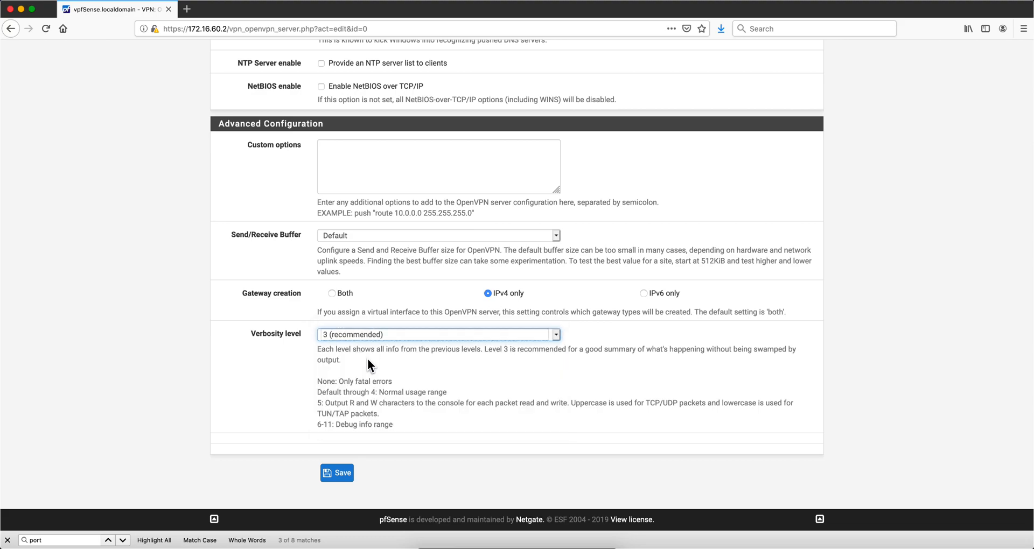
left_click(337, 473)
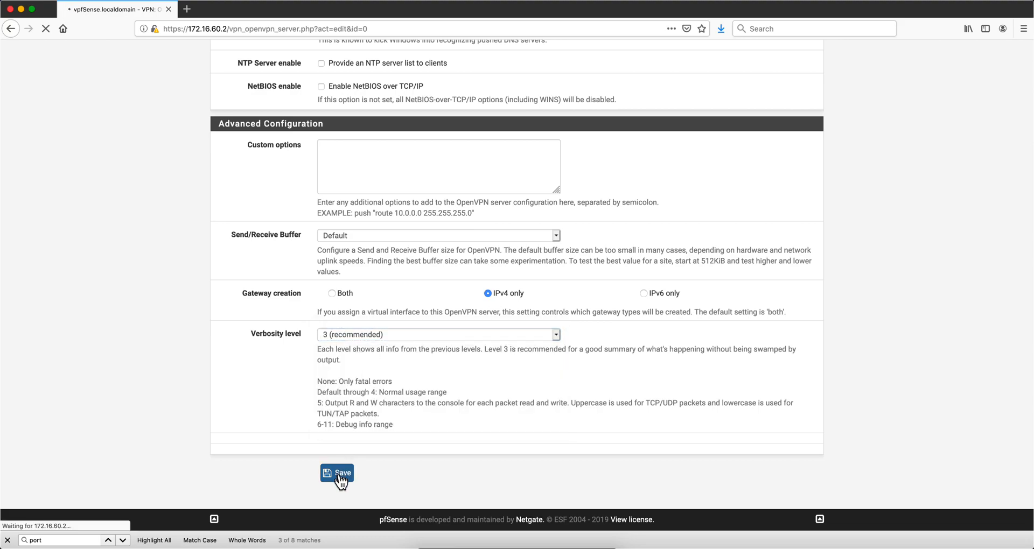
left_click(338, 477)
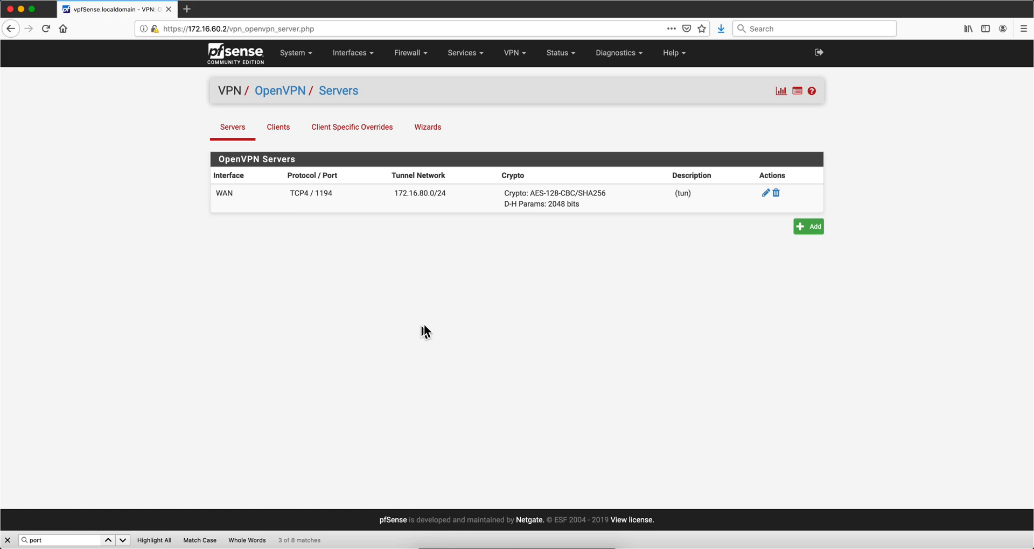
mouse_move(475, 107)
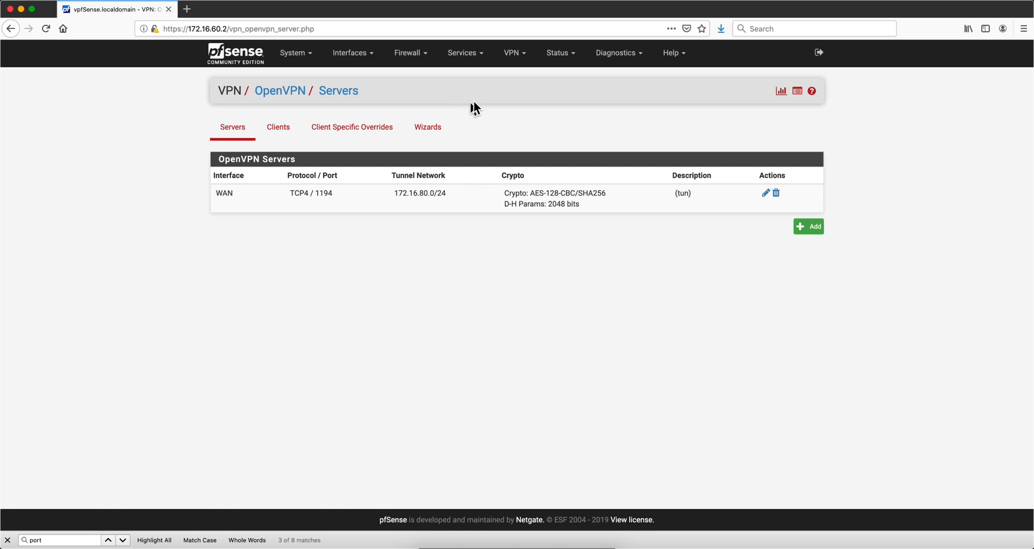
mouse_move(441, 79)
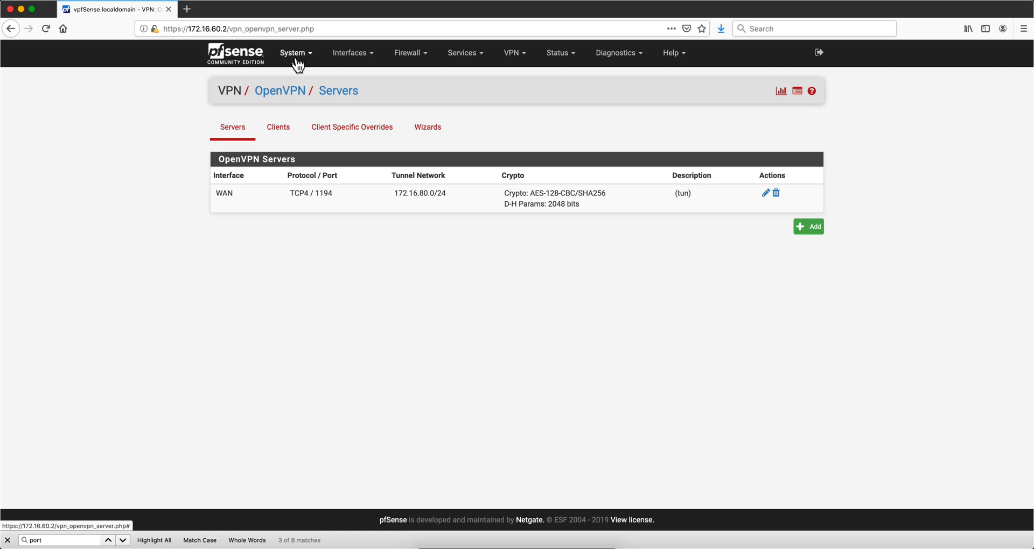
mouse_move(319, 66)
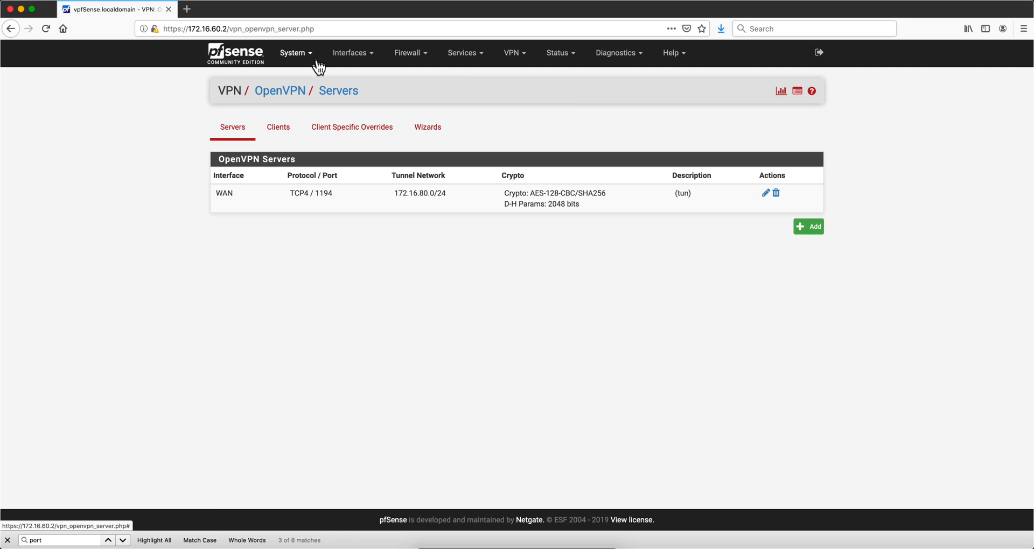
mouse_move(289, 61)
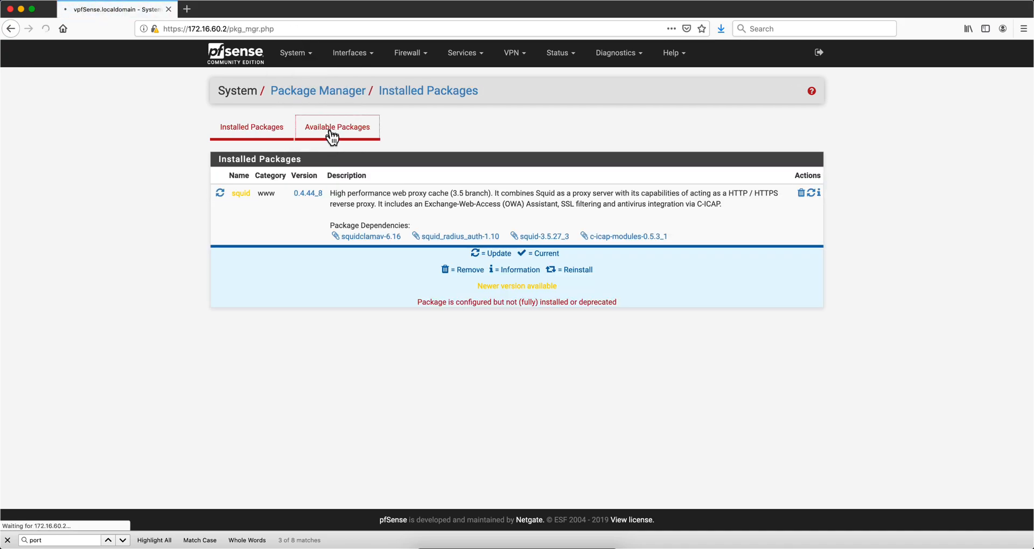
- Search available packages for 'openv' and install openvpn-client-export, confirming the install
left_click(337, 127)
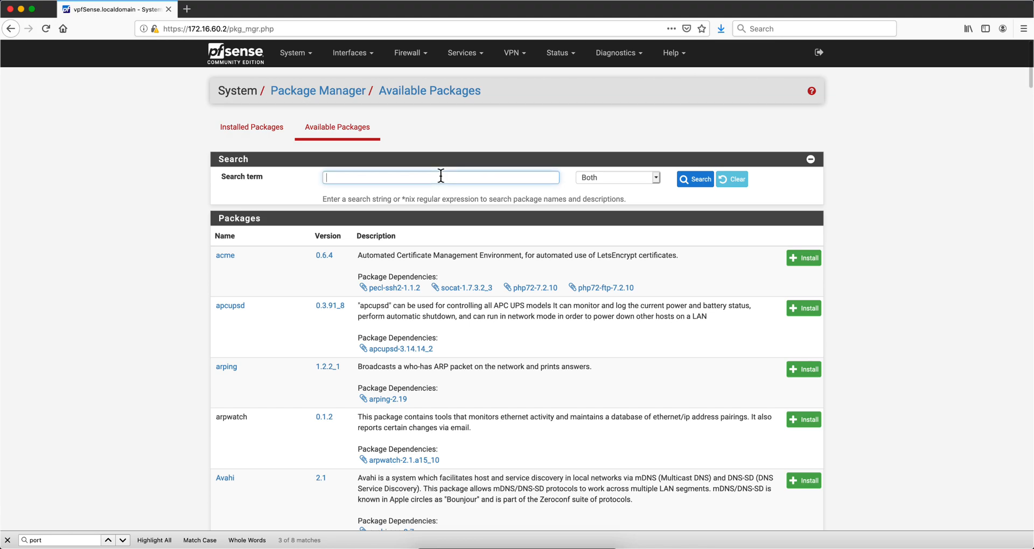
type("openvpn")
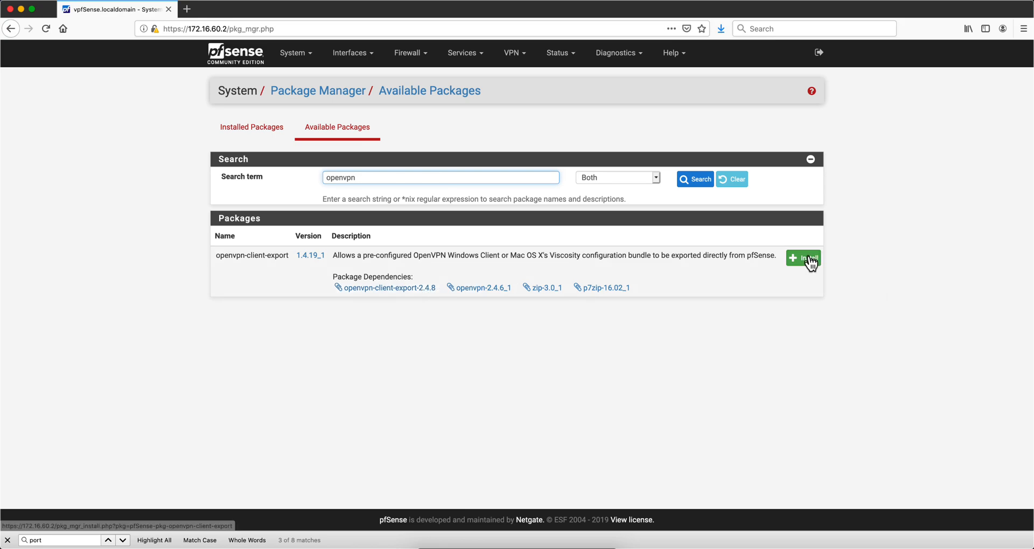
left_click(804, 257)
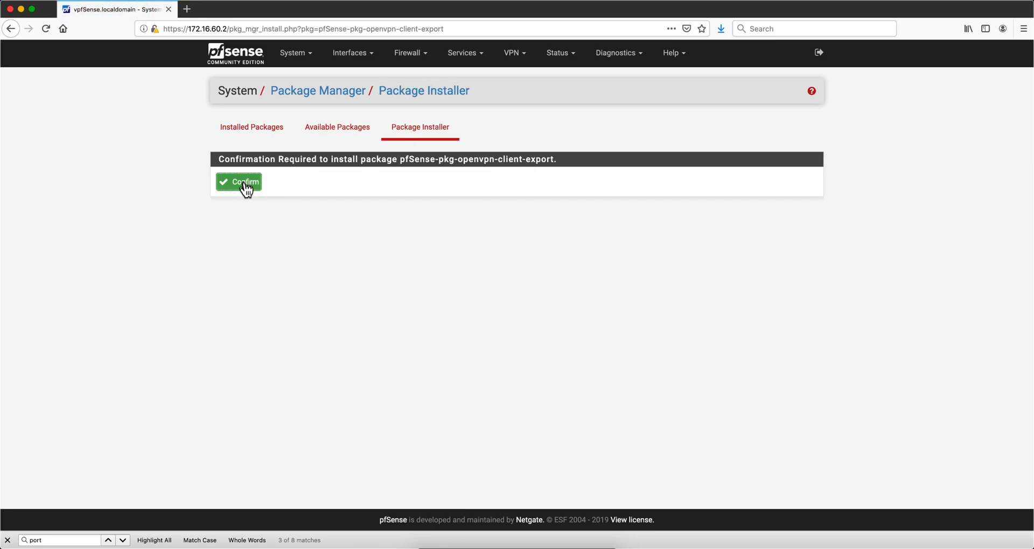
left_click(239, 181)
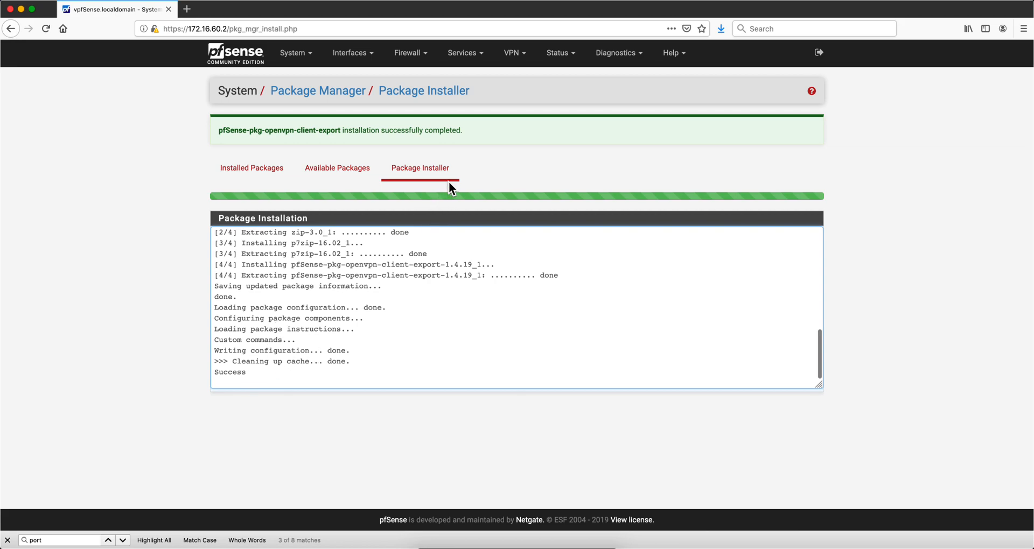
left_click(513, 52)
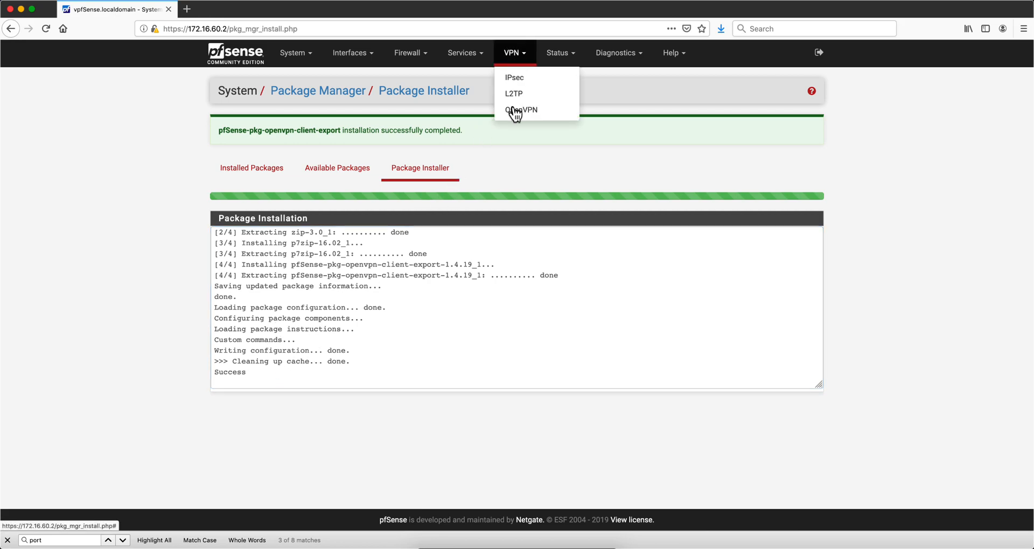
- From the Client Export page, save the Windows 7/8/8.1/2012r2 OpenVPN installer file
left_click(520, 110)
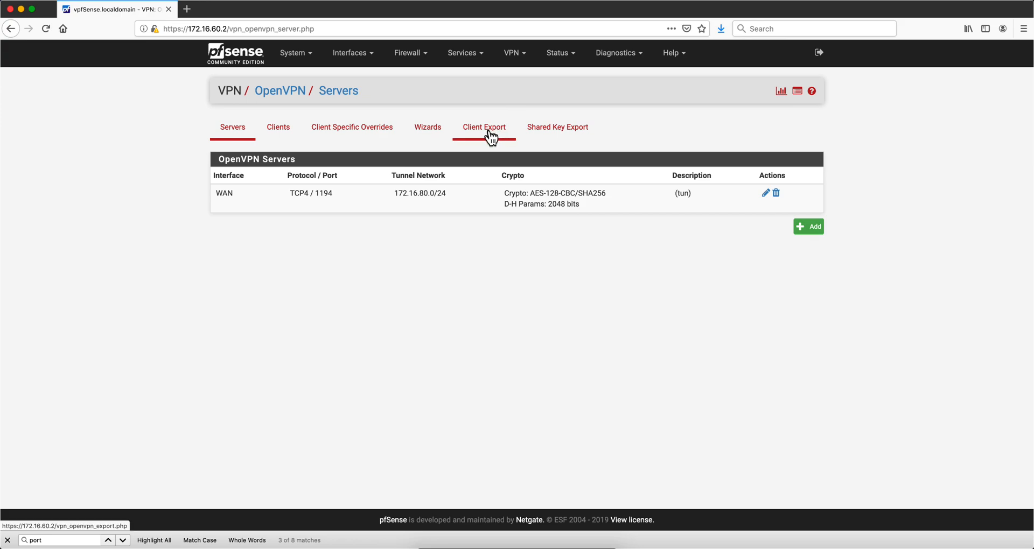
left_click(483, 127)
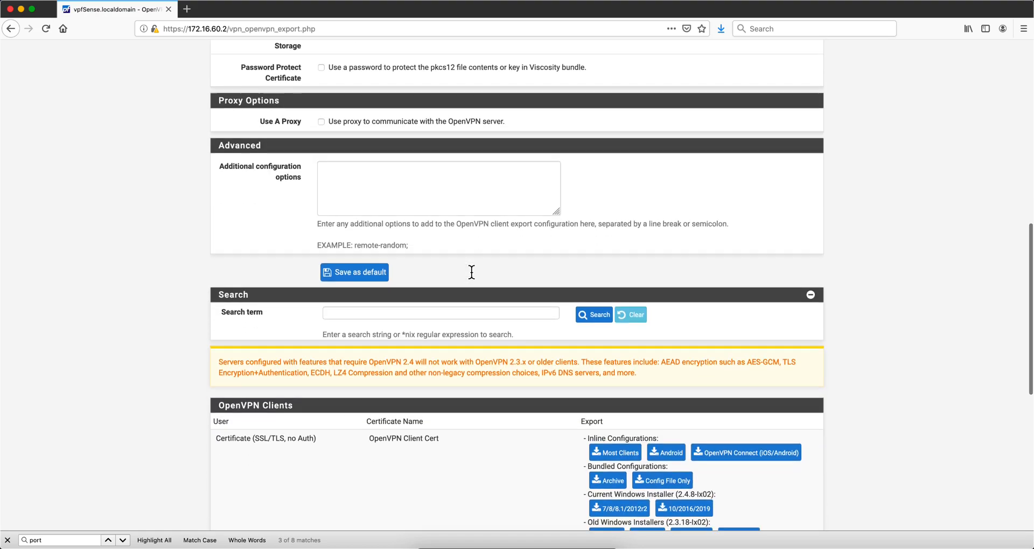
scroll("down", 3)
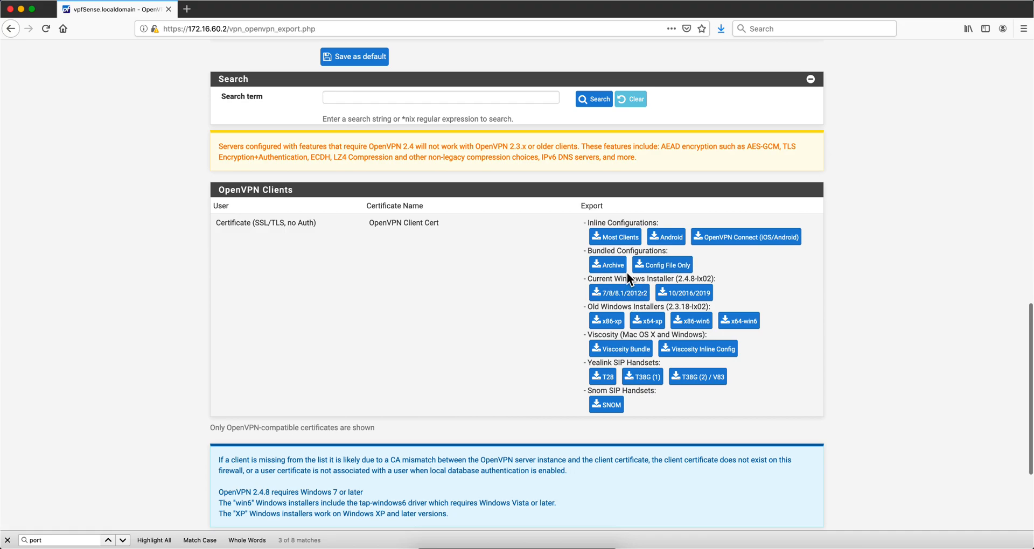
left_click(619, 292)
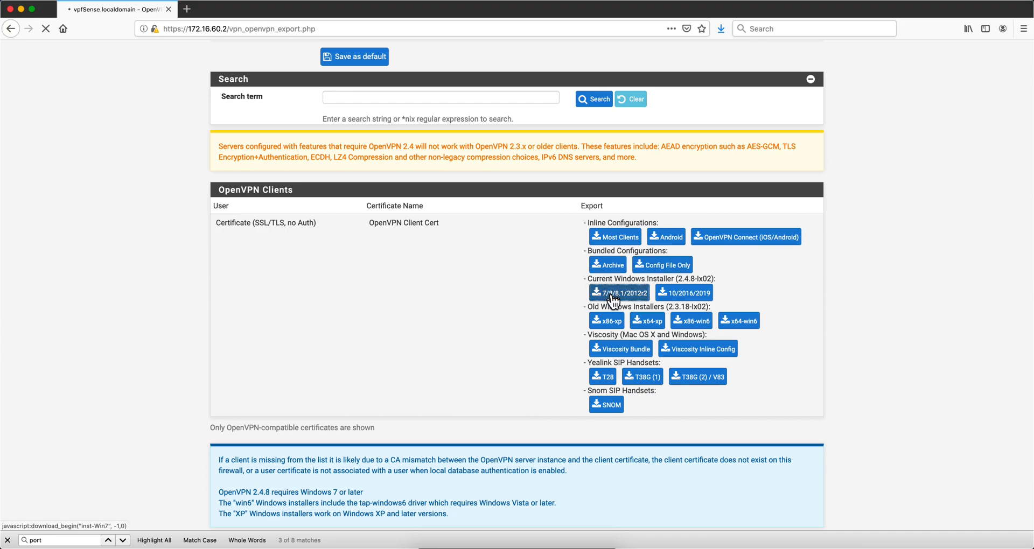
left_click(619, 293)
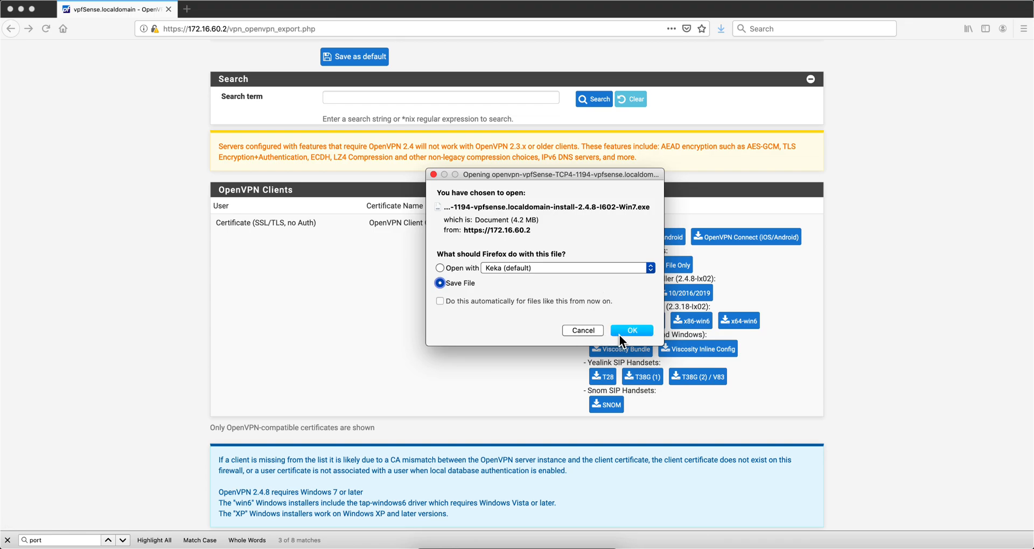
left_click(630, 331)
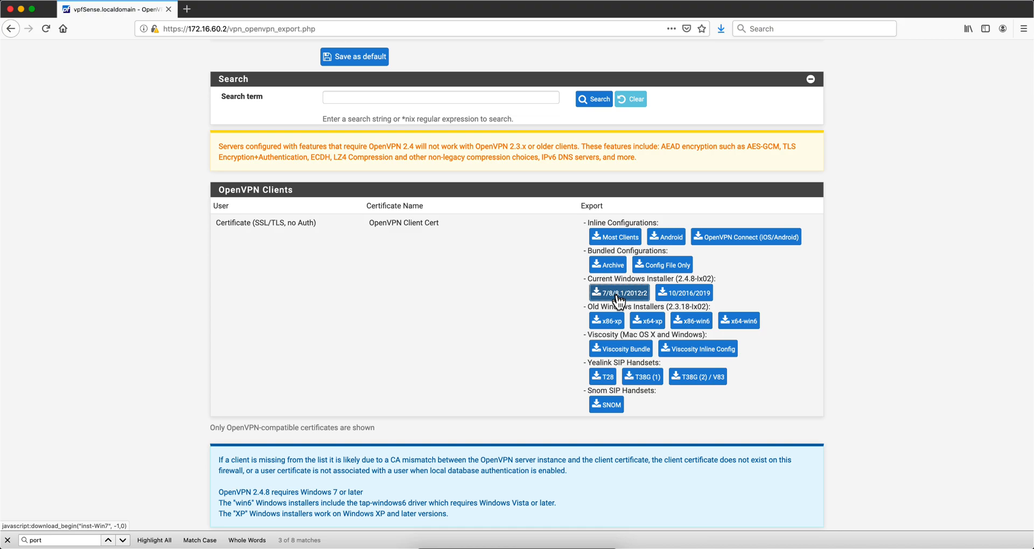
mouse_move(627, 301)
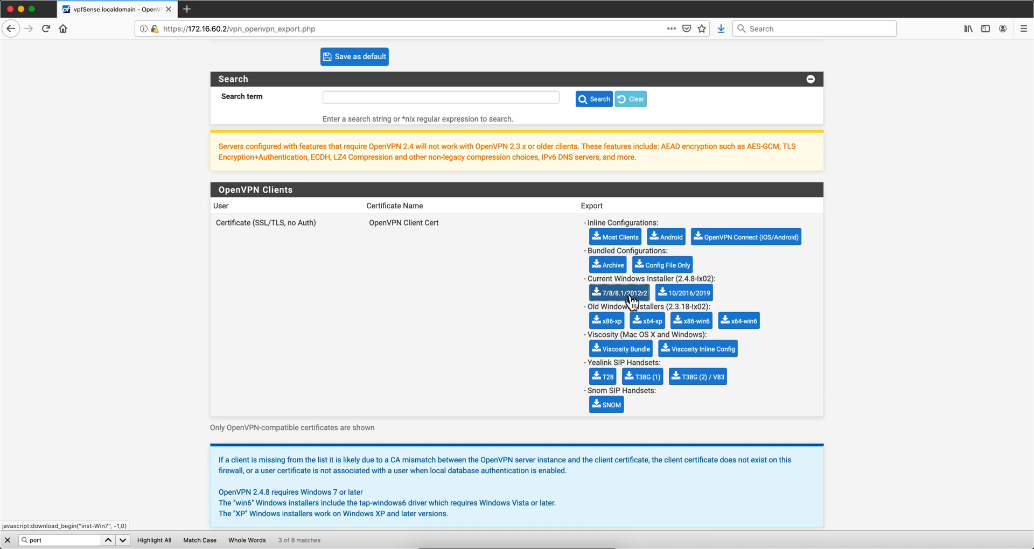
mouse_move(645, 301)
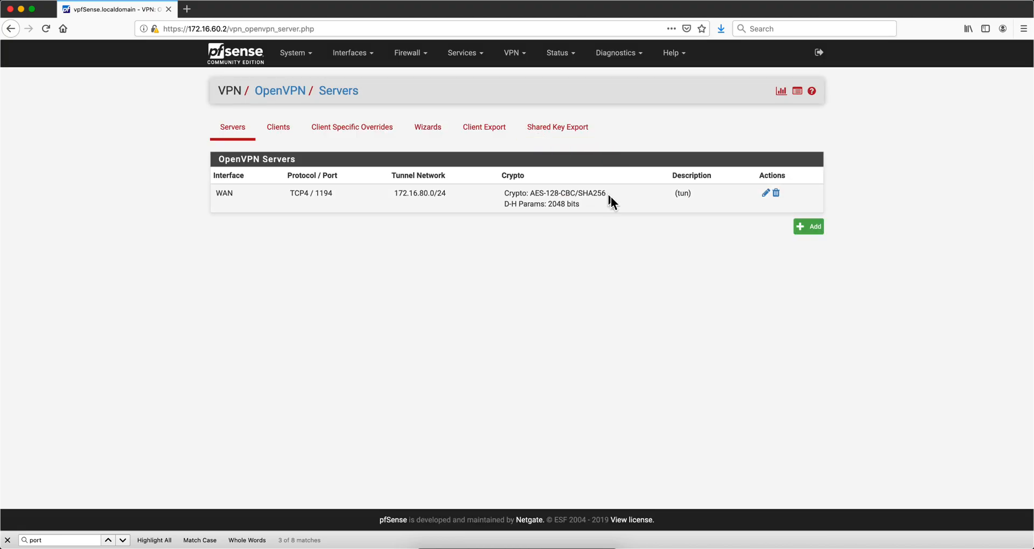
mouse_move(645, 257)
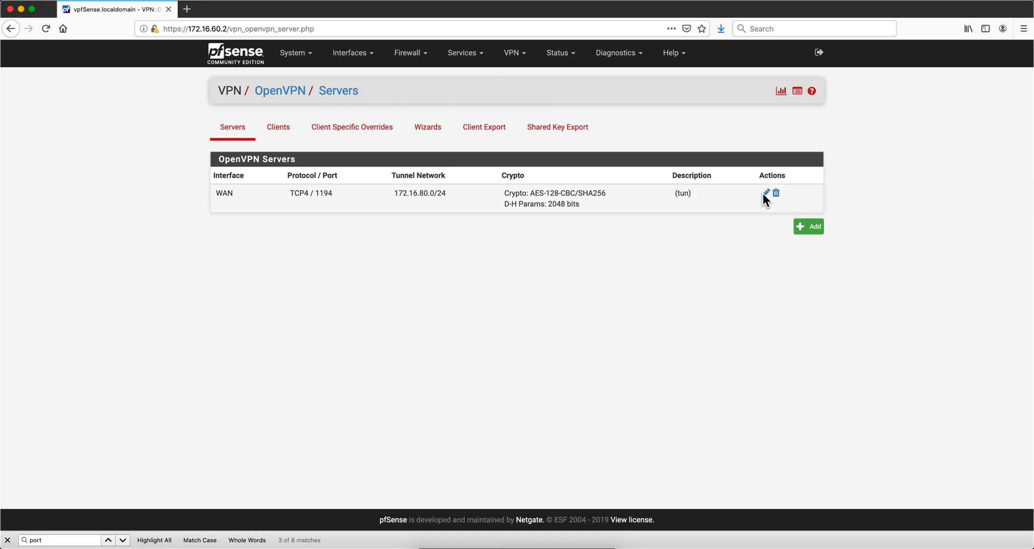
- Reopen the WAN OpenVPN server's settings for editing
left_click(766, 193)
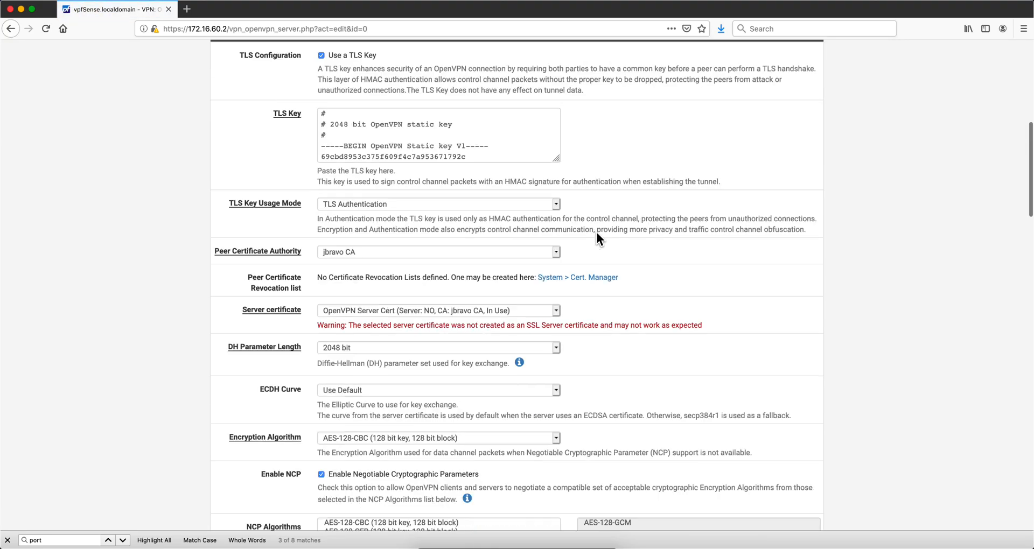